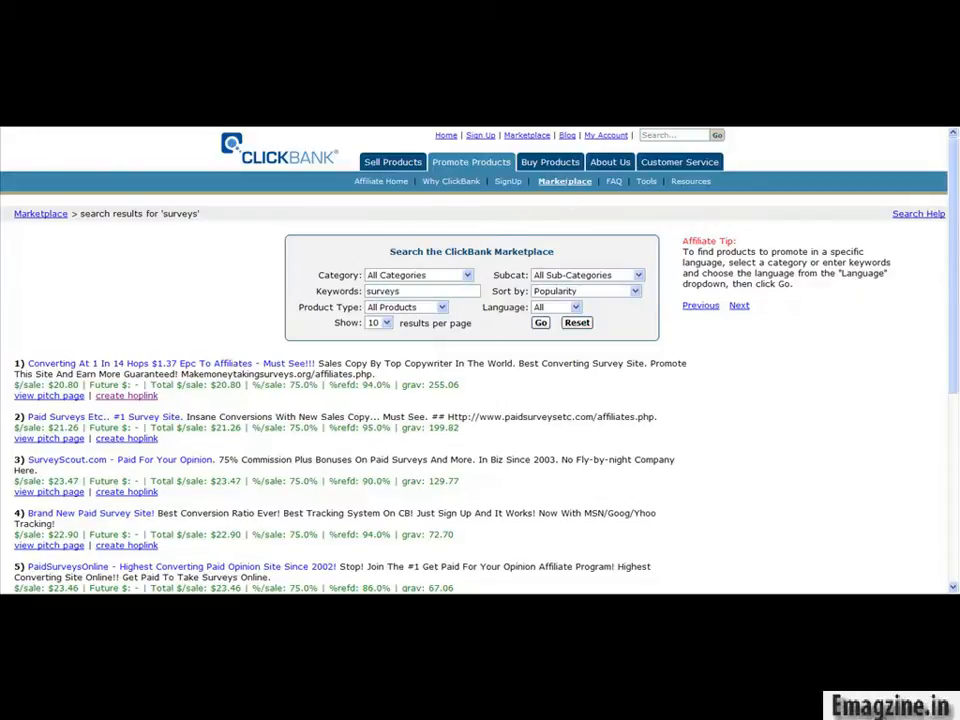
mouse_move(324, 270)
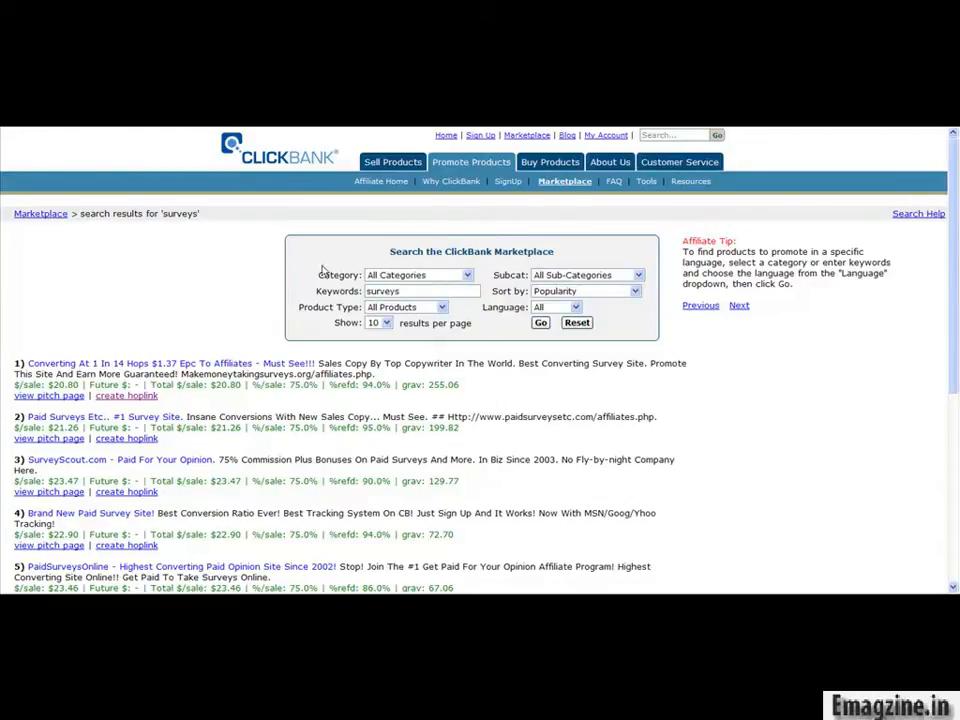
Browse the marketplace by category: Health & Fitness, then Home & Family.
double_click(384, 290)
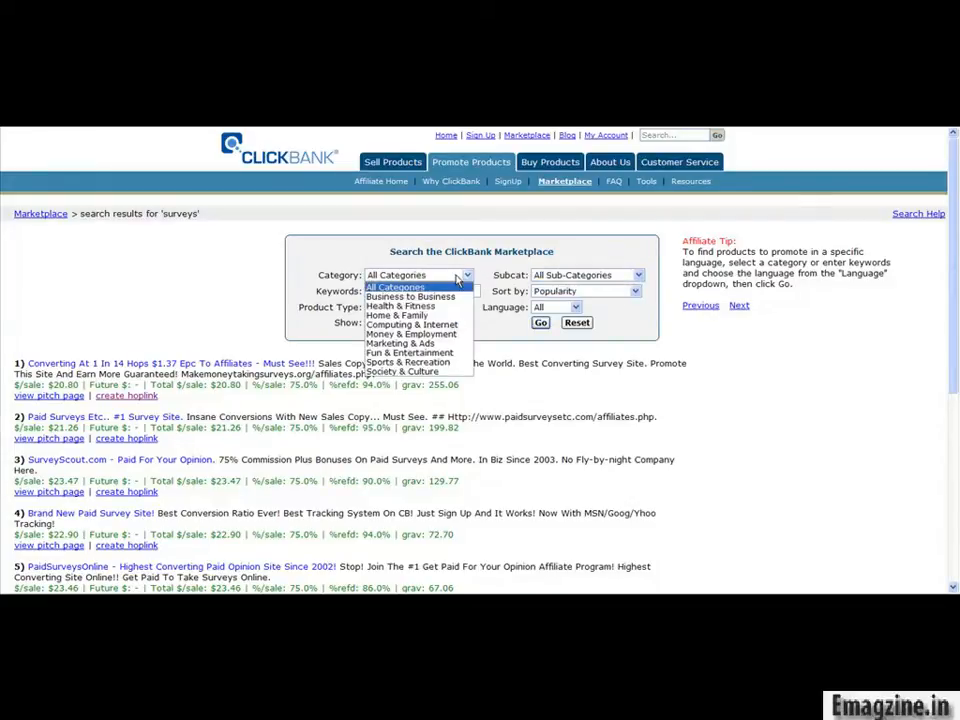
left_click(402, 304)
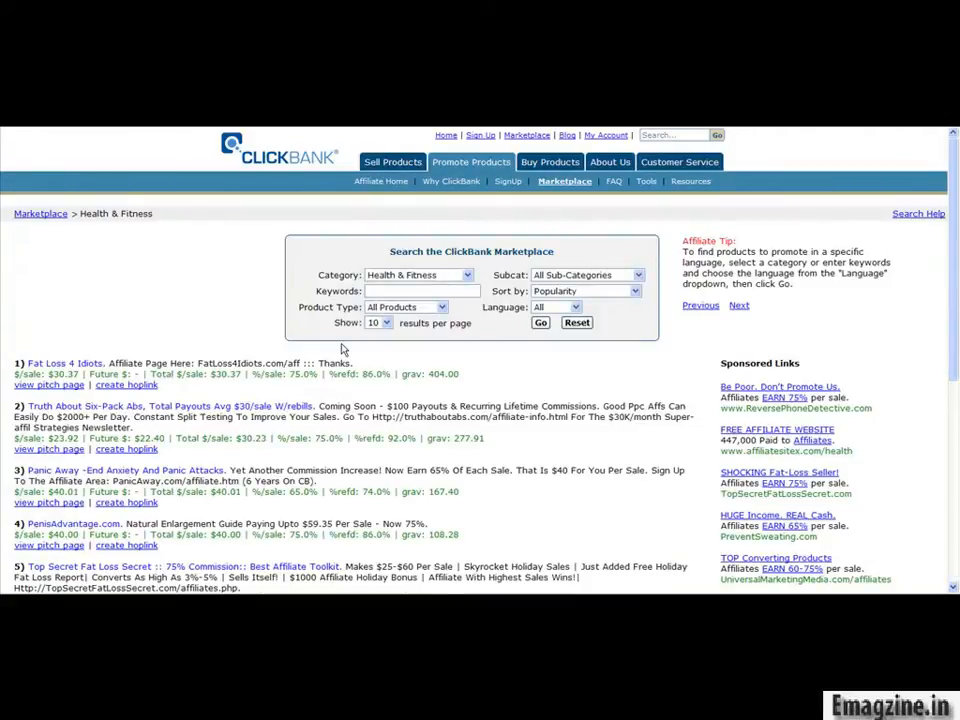
left_click(418, 274)
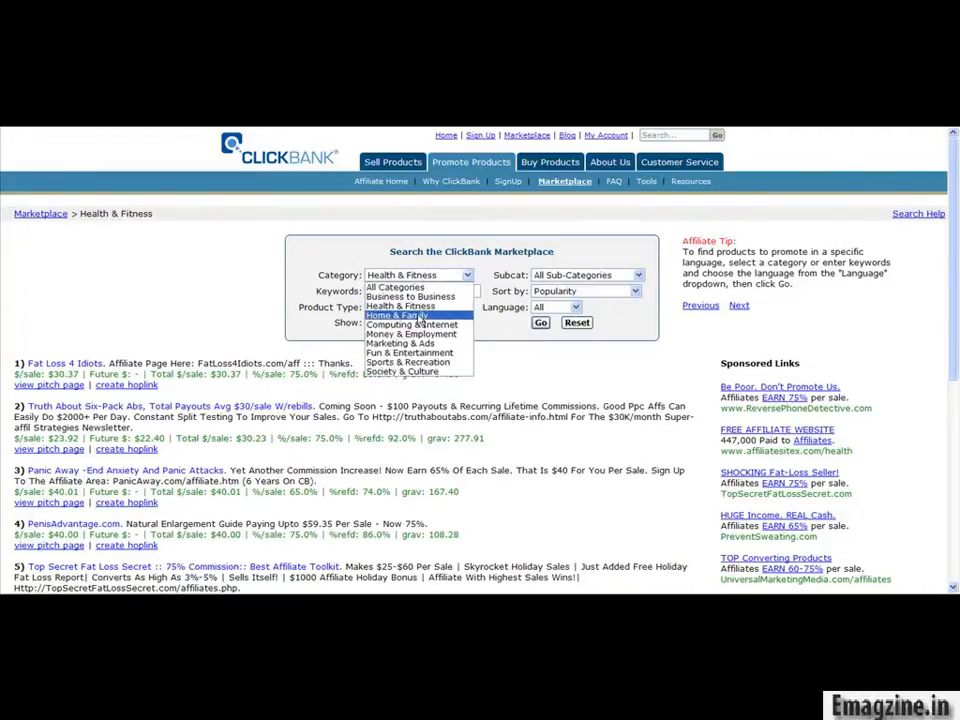
left_click(398, 316)
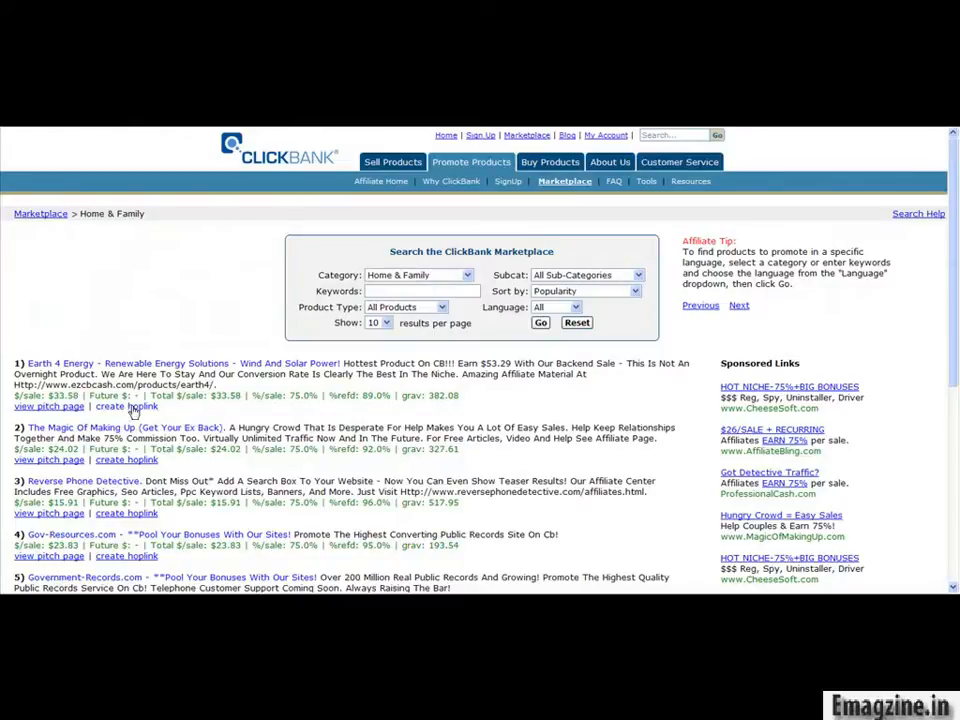
Start a hoplink for the Earth 4 Energy product, then close the hoplink window.
left_click(126, 406)
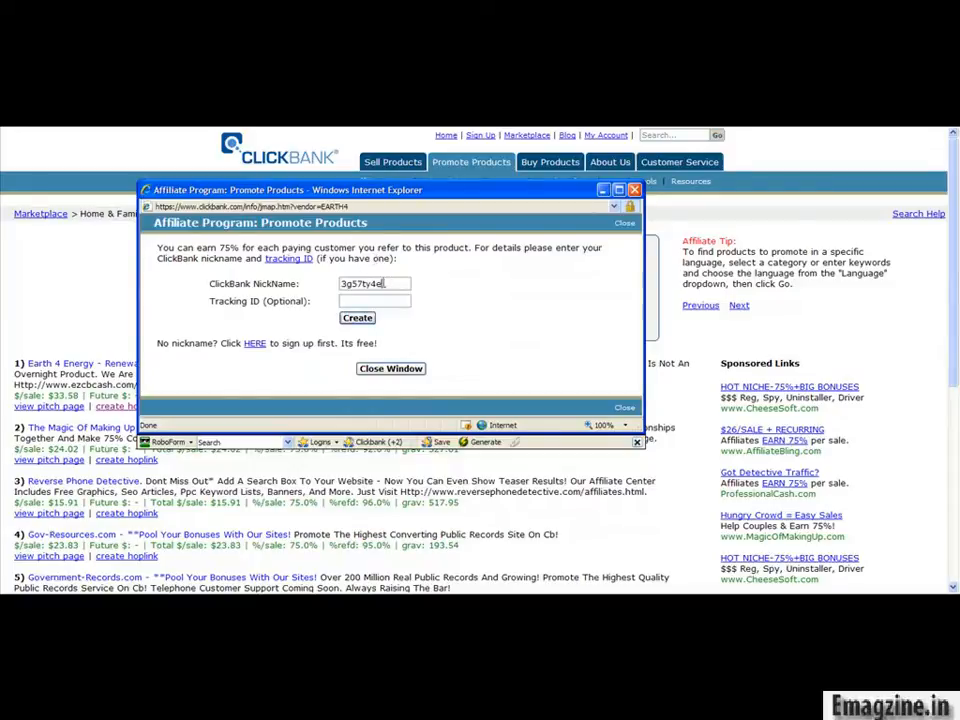
left_click(356, 316)
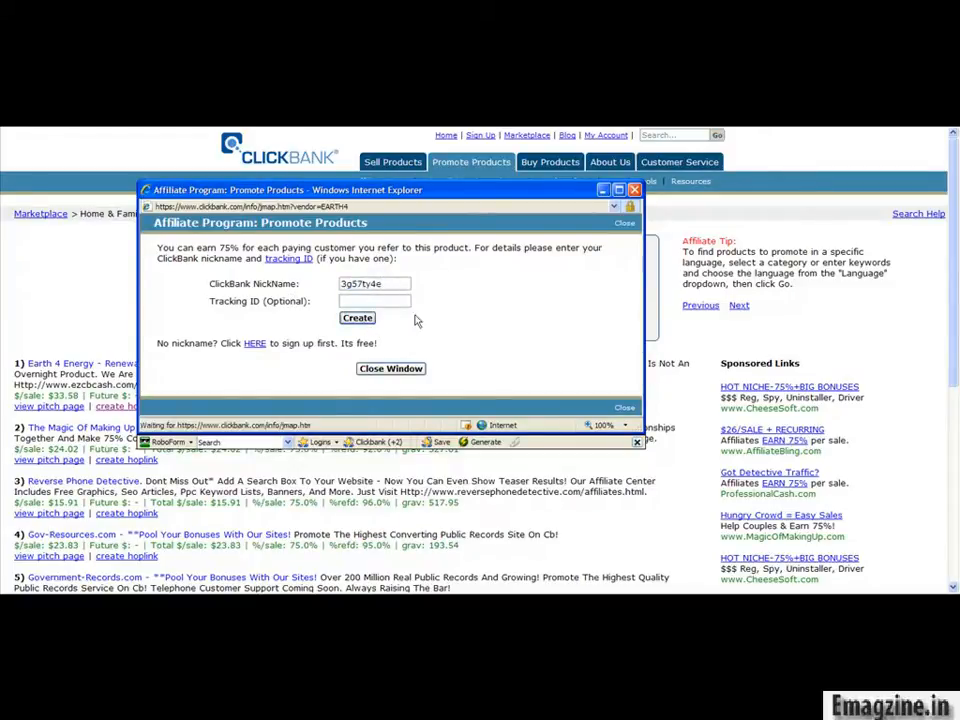
left_click(356, 318)
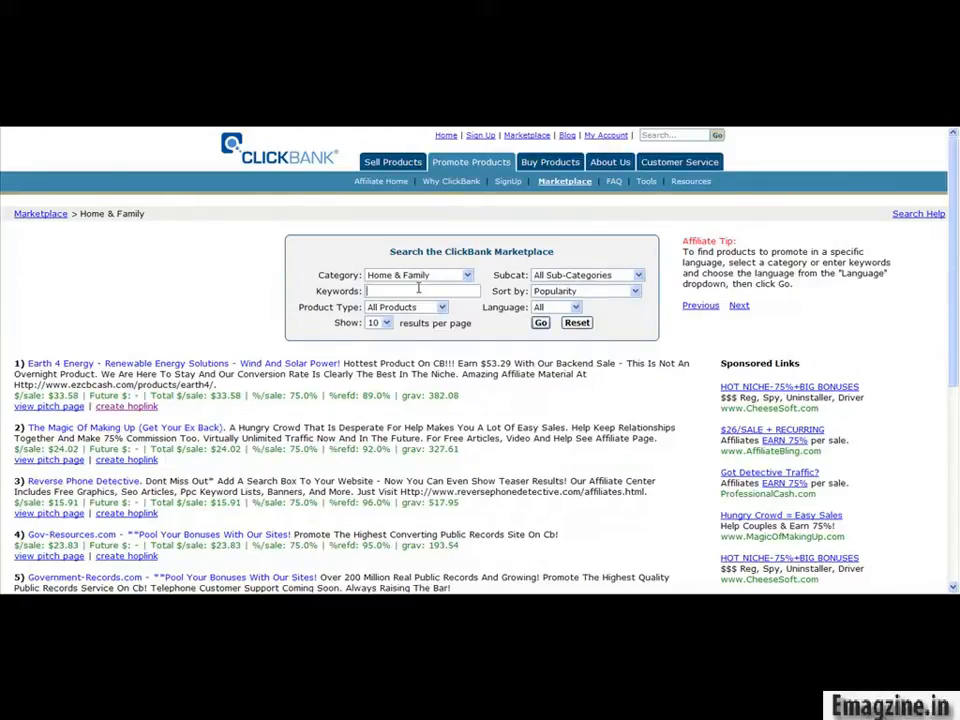
Search the marketplace for 'surveys', first in Home & Family then across all categories.
type("surveys")
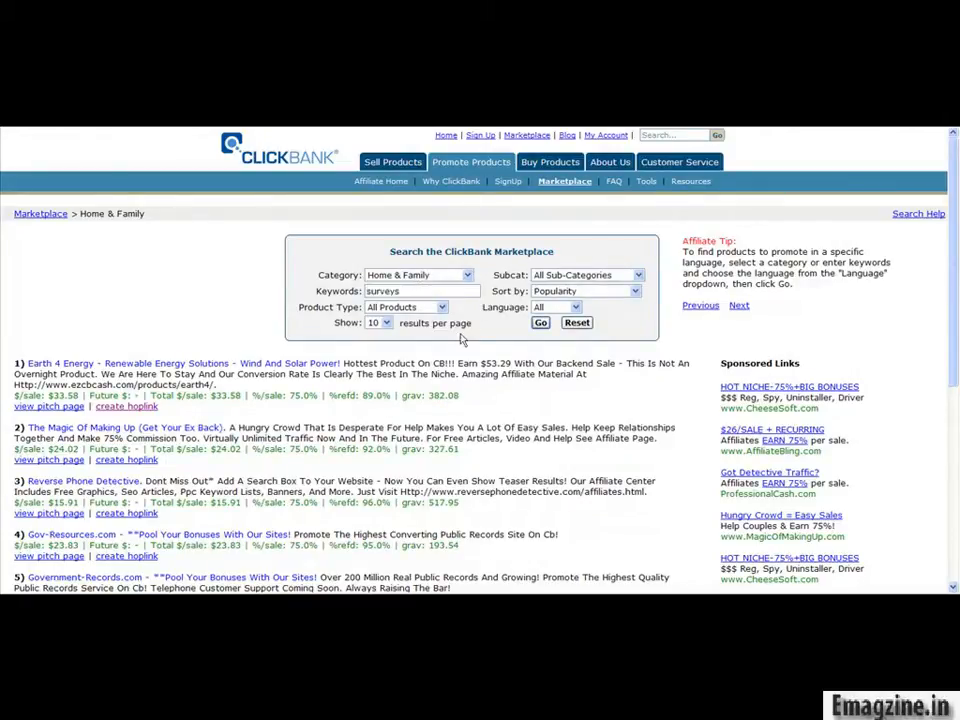
left_click(540, 322)
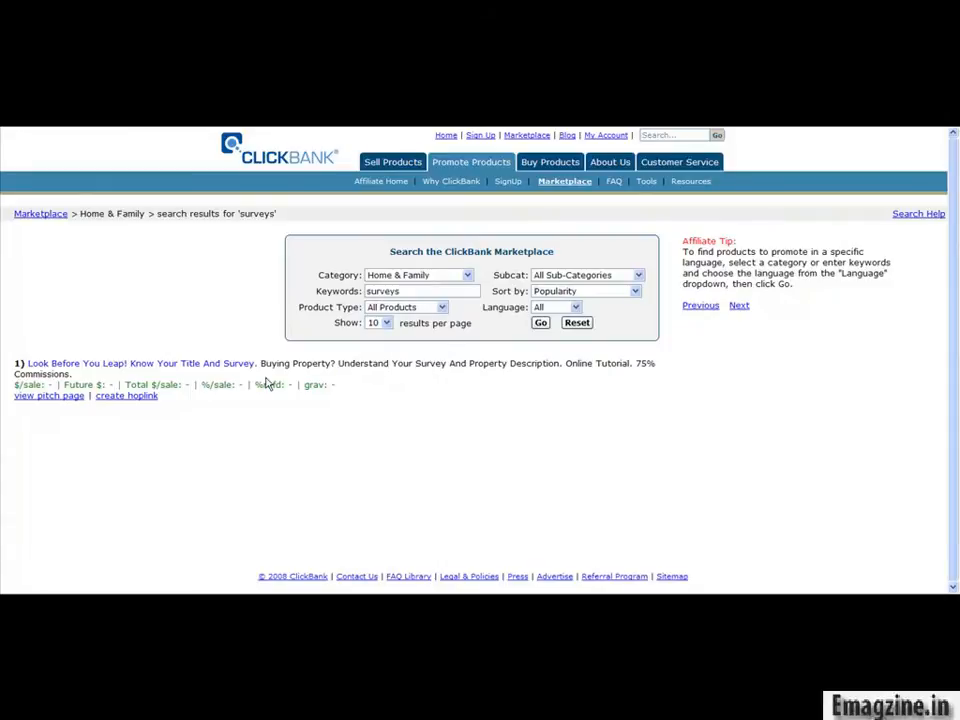
mouse_move(430, 284)
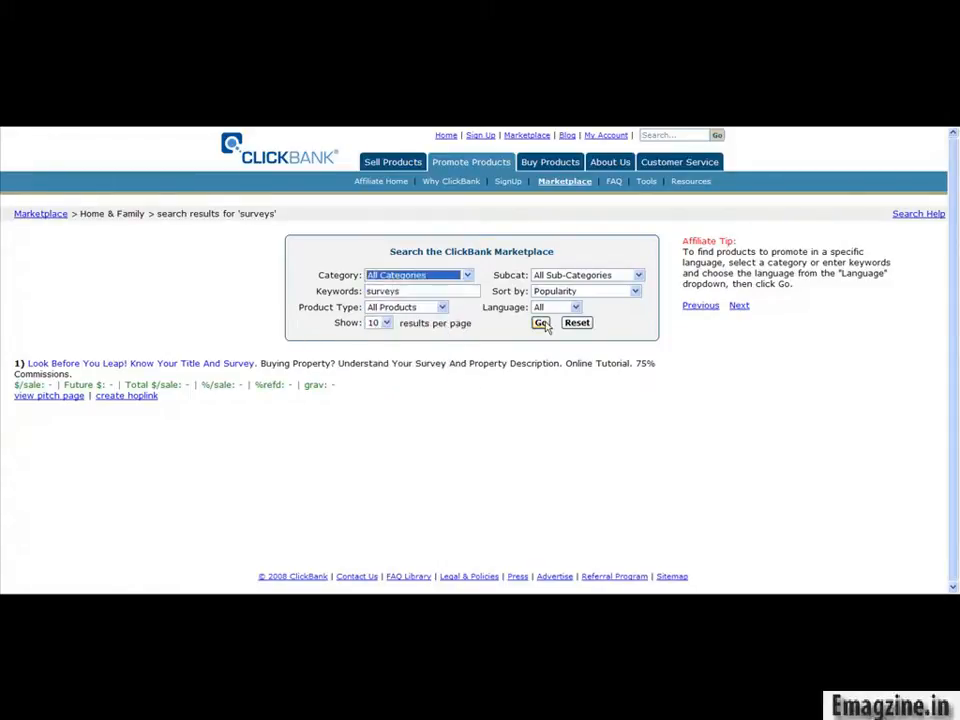
left_click(540, 322)
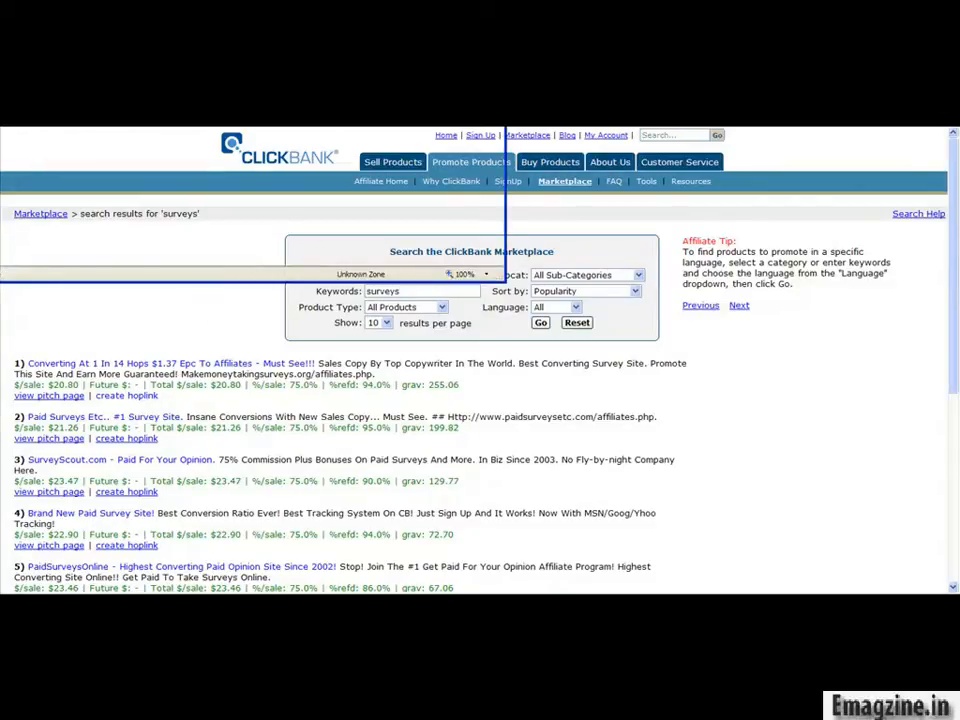
Generate a hoplink for the top surveys product and copy its address.
left_click(126, 396)
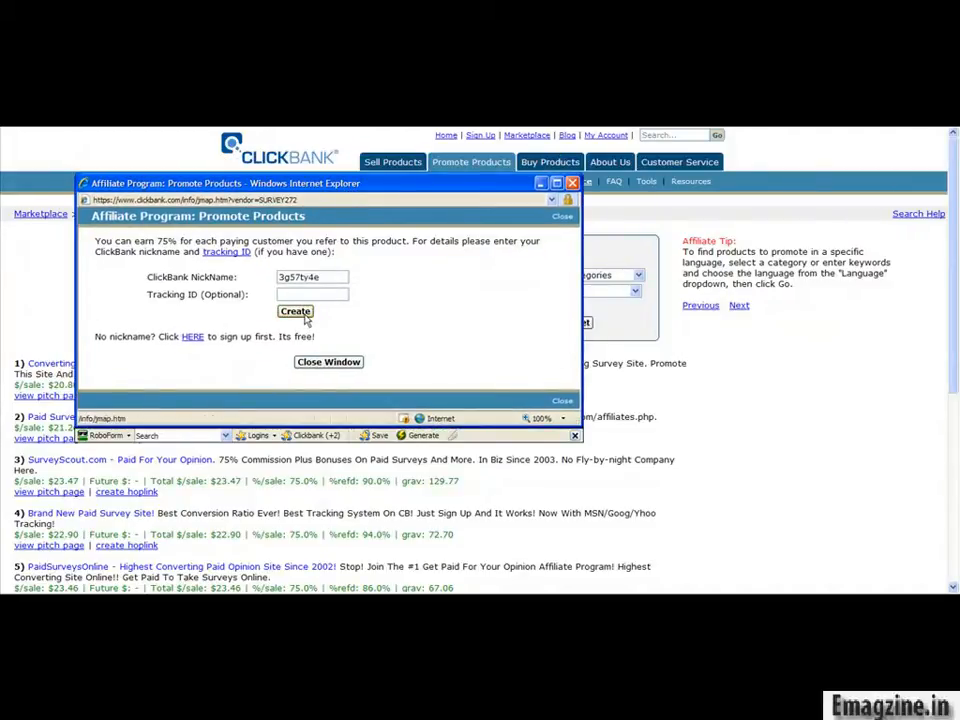
left_click(296, 312)
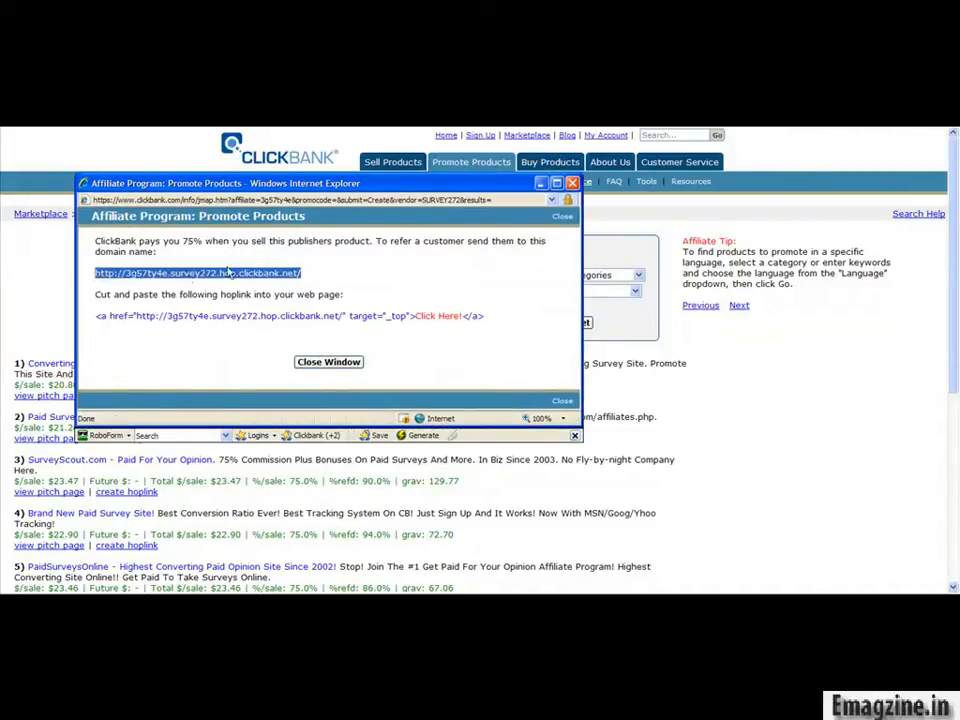
right_click(200, 272)
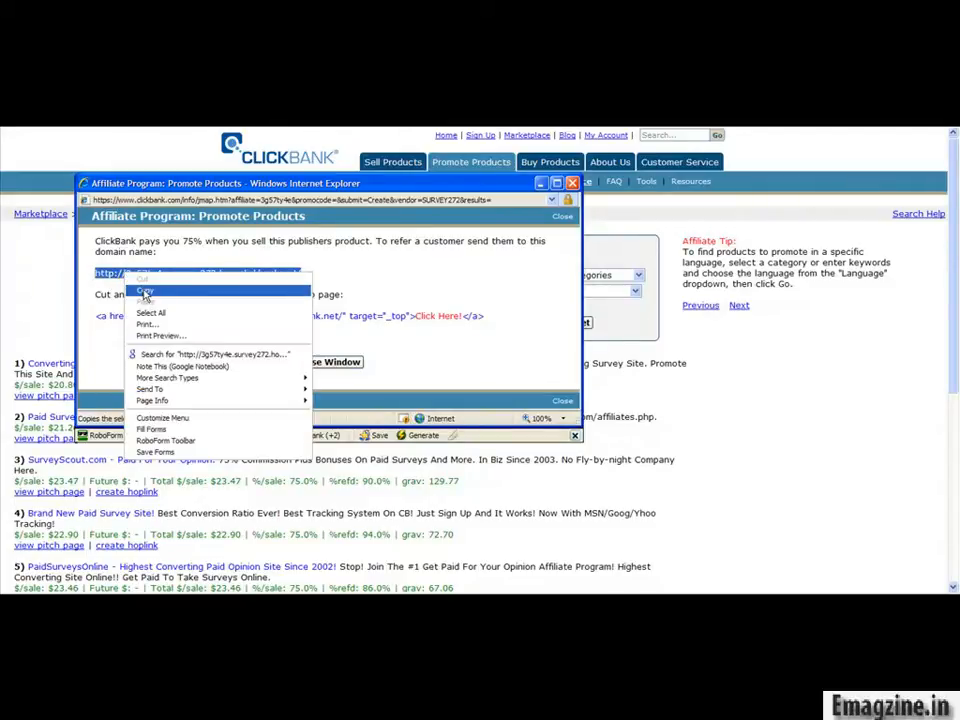
left_click(144, 290)
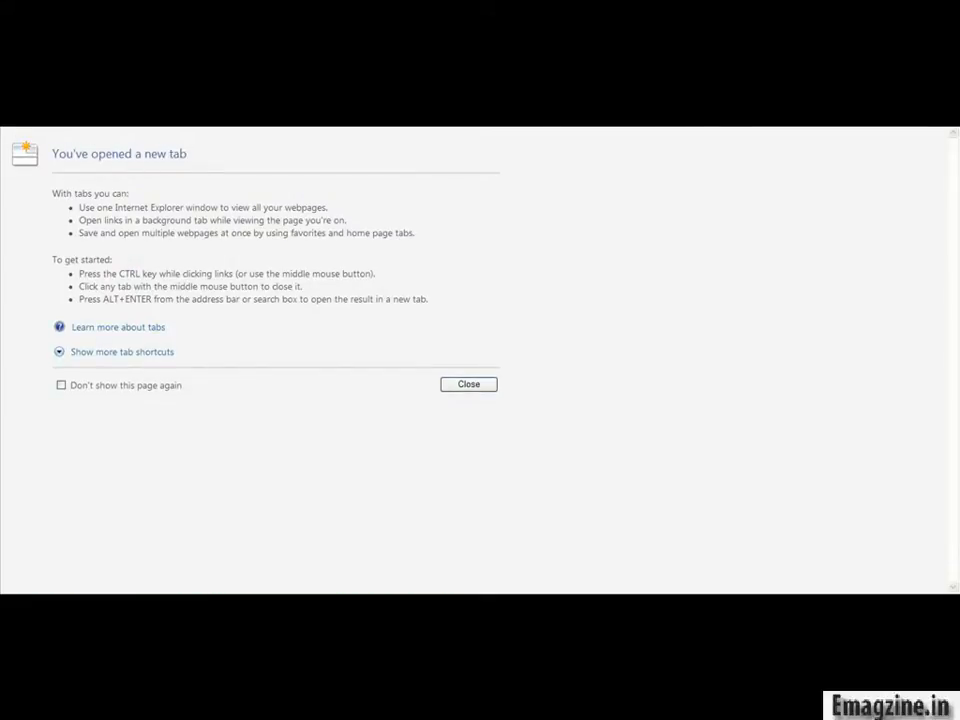
mouse_move(492, 184)
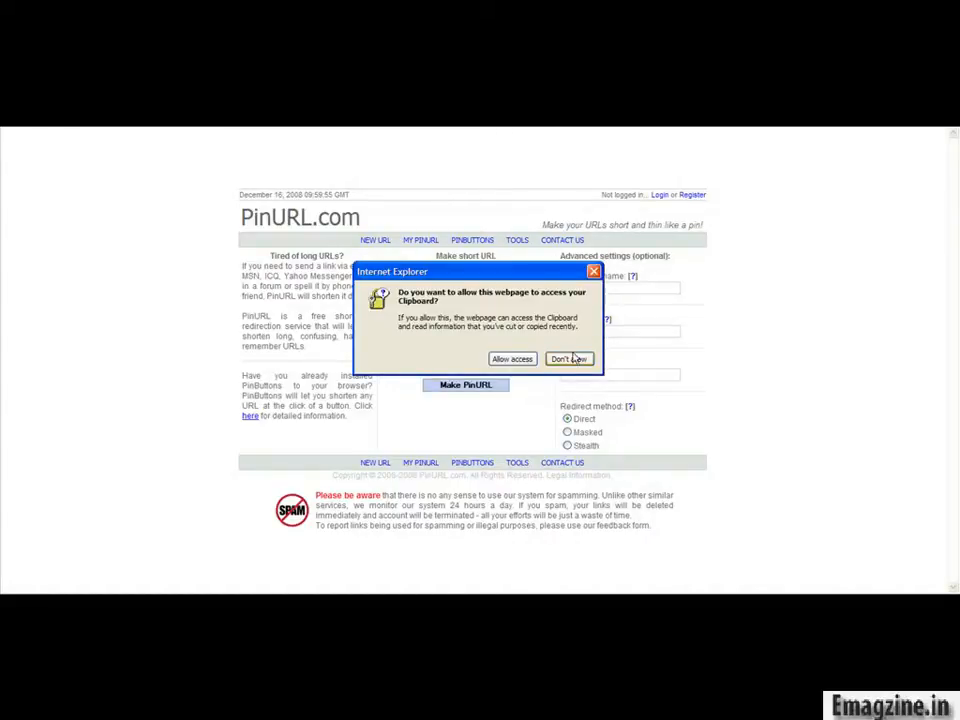
Refuse PinURL clipboard access, recopy the hoplink and visit its sales page.
left_click(568, 358)
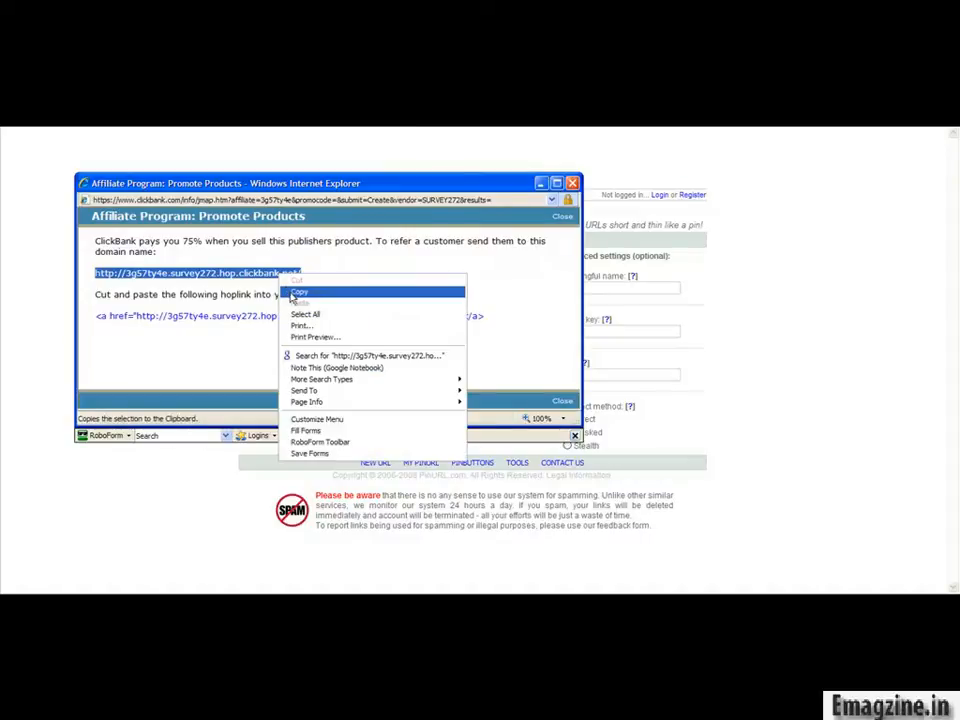
left_click(300, 292)
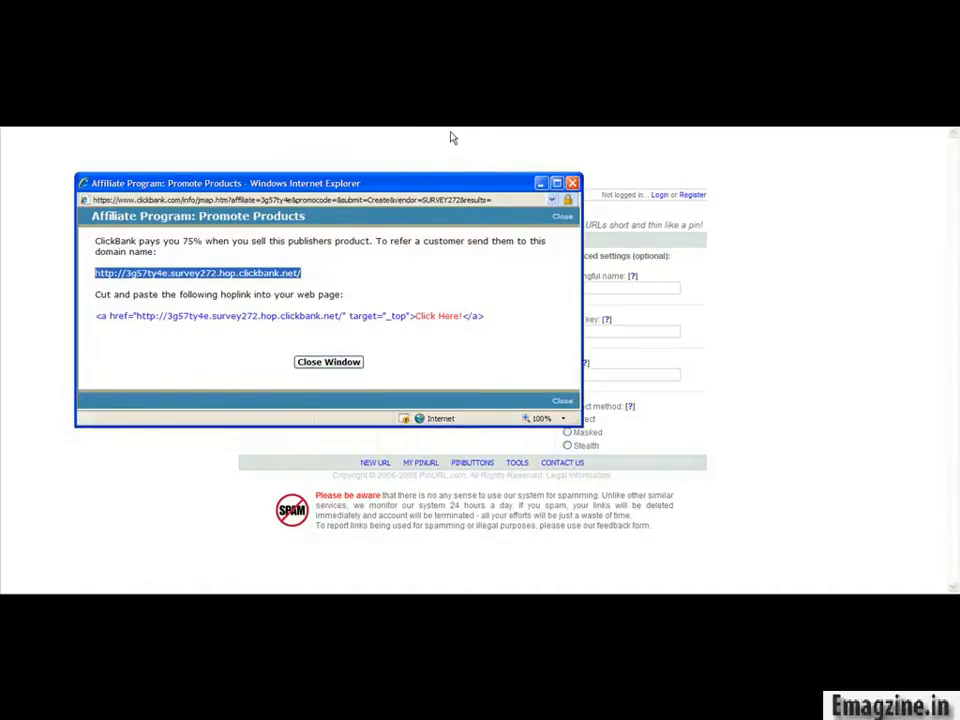
left_click(328, 360)
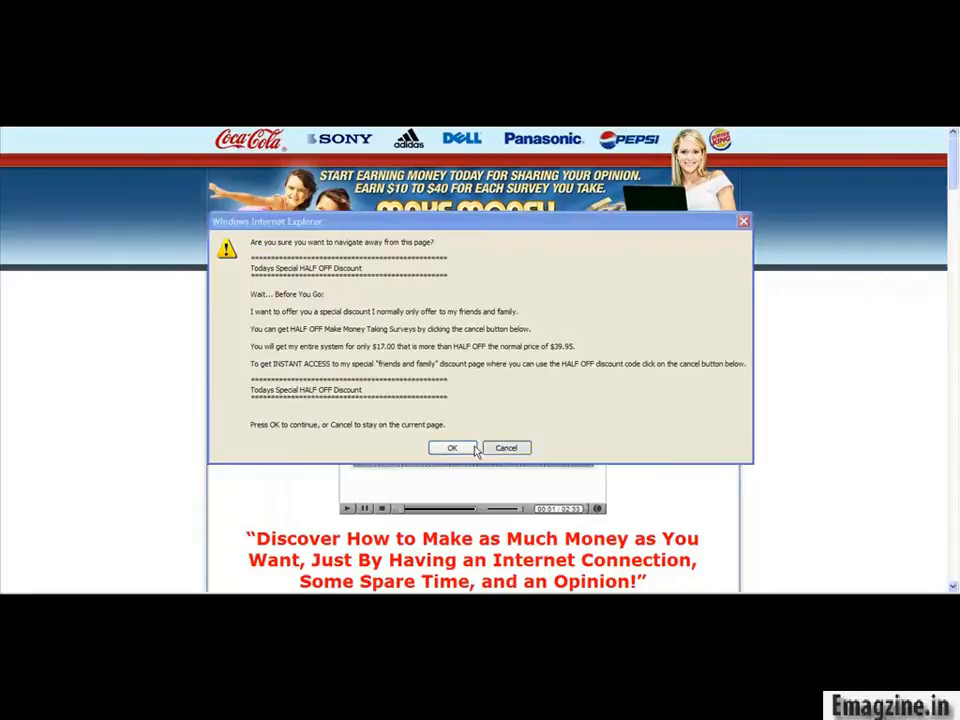
Leave the Make Money Taking Surveys sales page via the leave-page dialog.
left_click(506, 448)
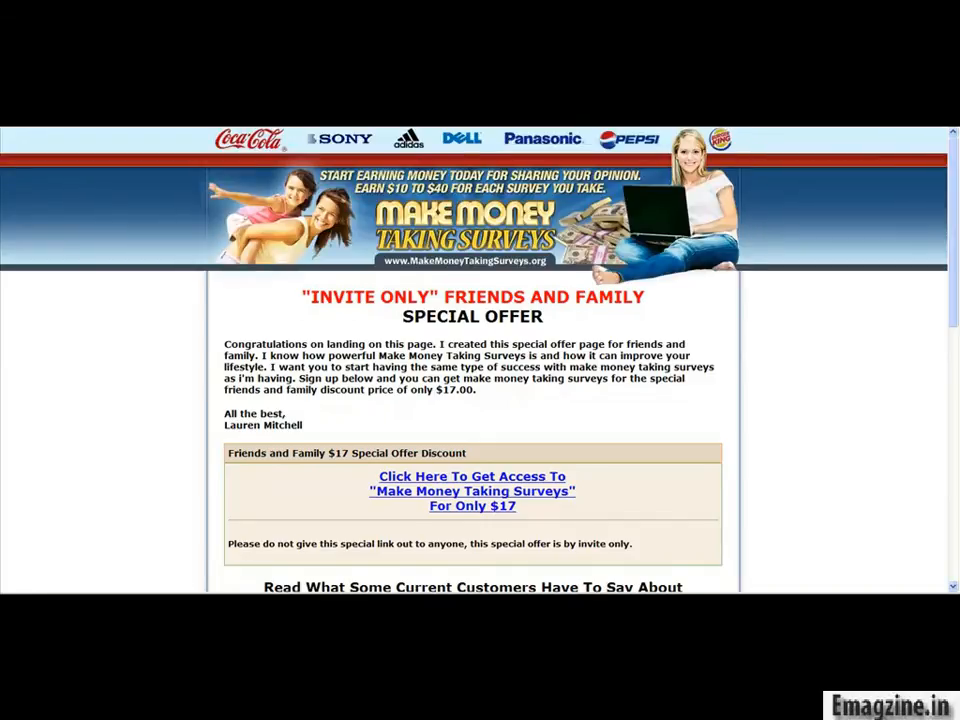
left_click(472, 476)
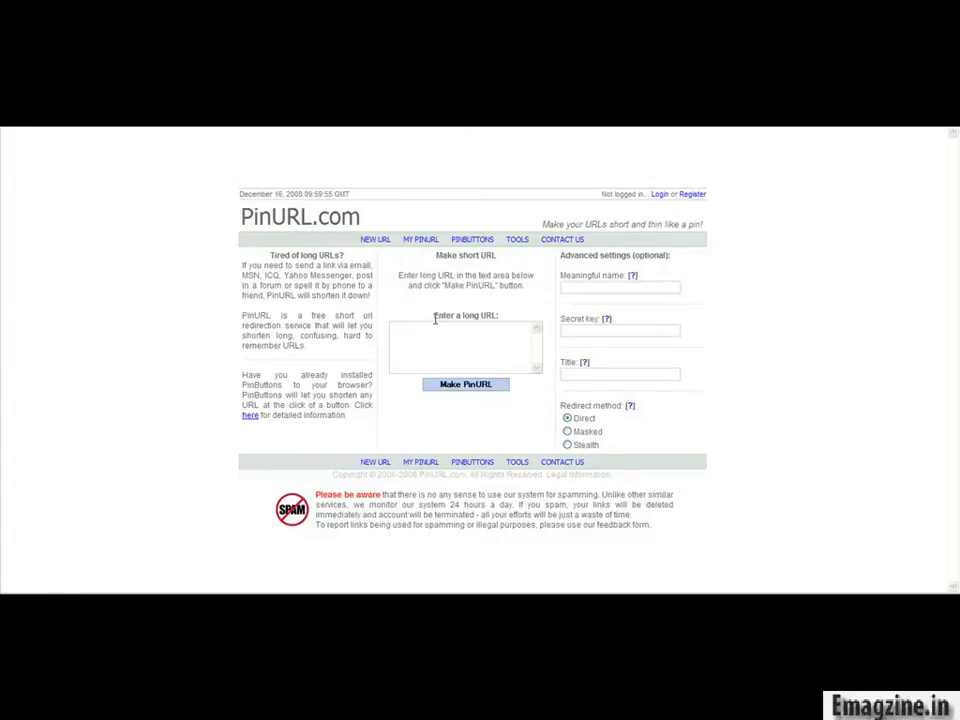
Paste the ClickBank hoplink into PinURL's long URL box.
left_click(464, 348)
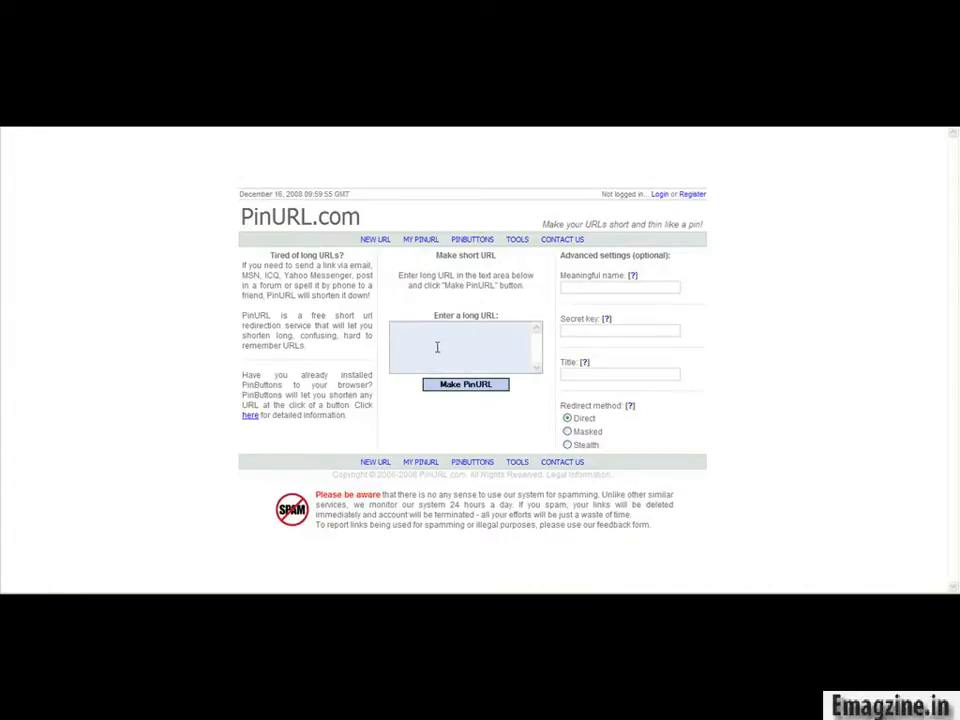
right_click(464, 344)
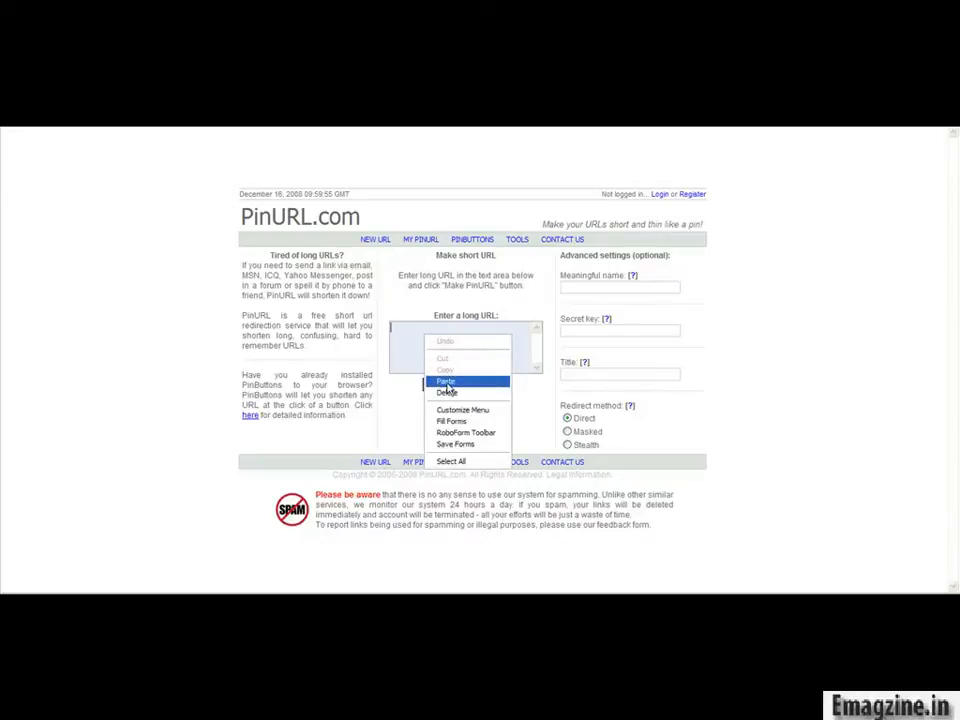
left_click(446, 380)
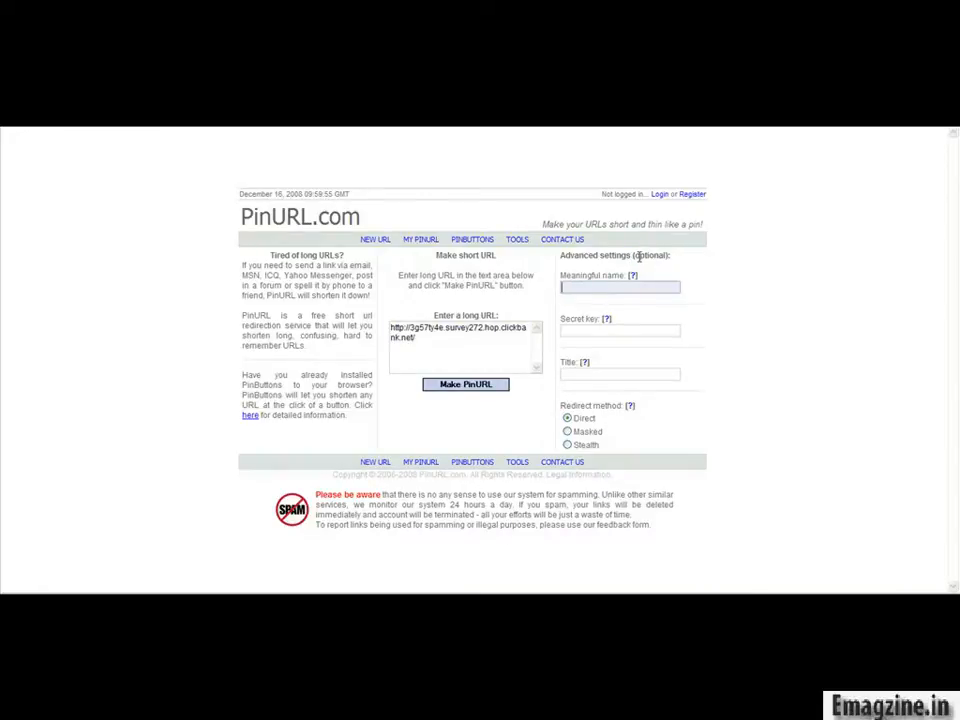
Name the link 'surveys' and choose the Masked redirect method.
type("xuz")
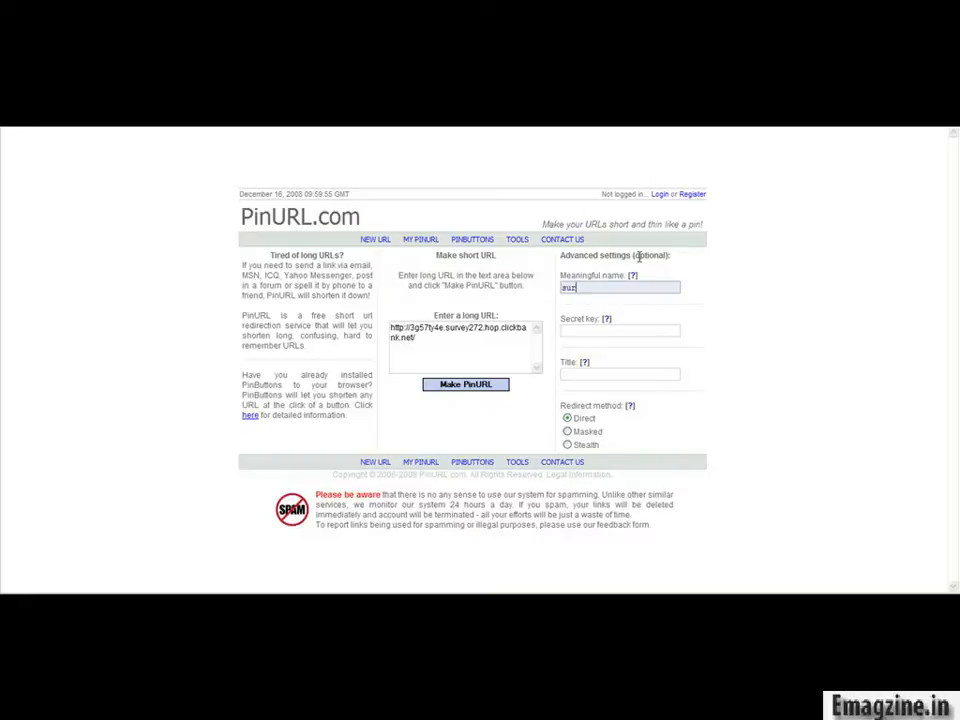
type("surveys")
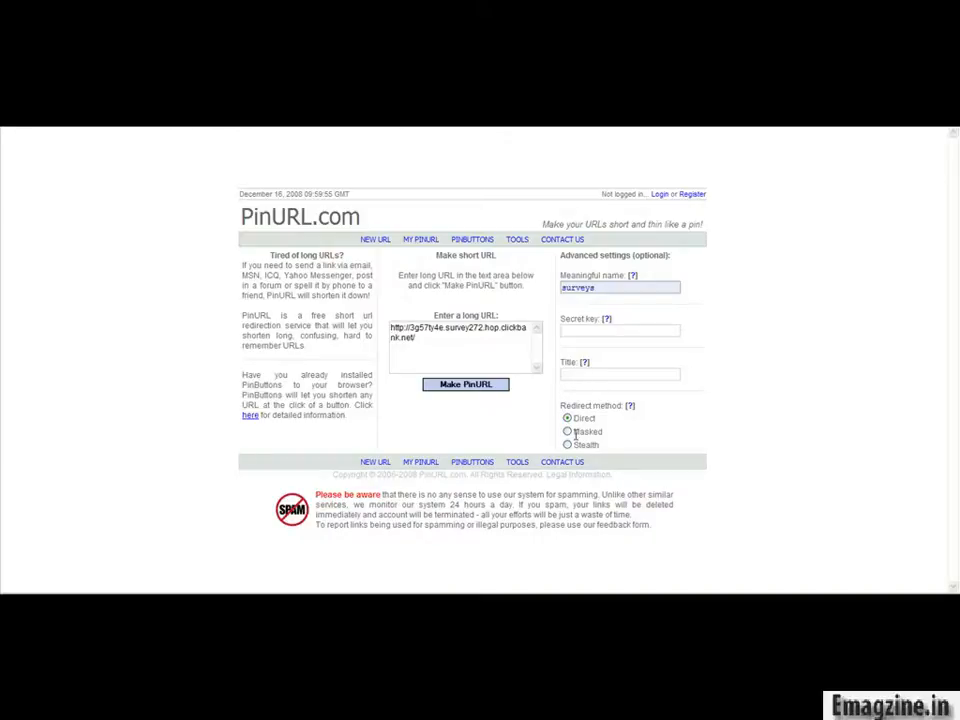
left_click(568, 432)
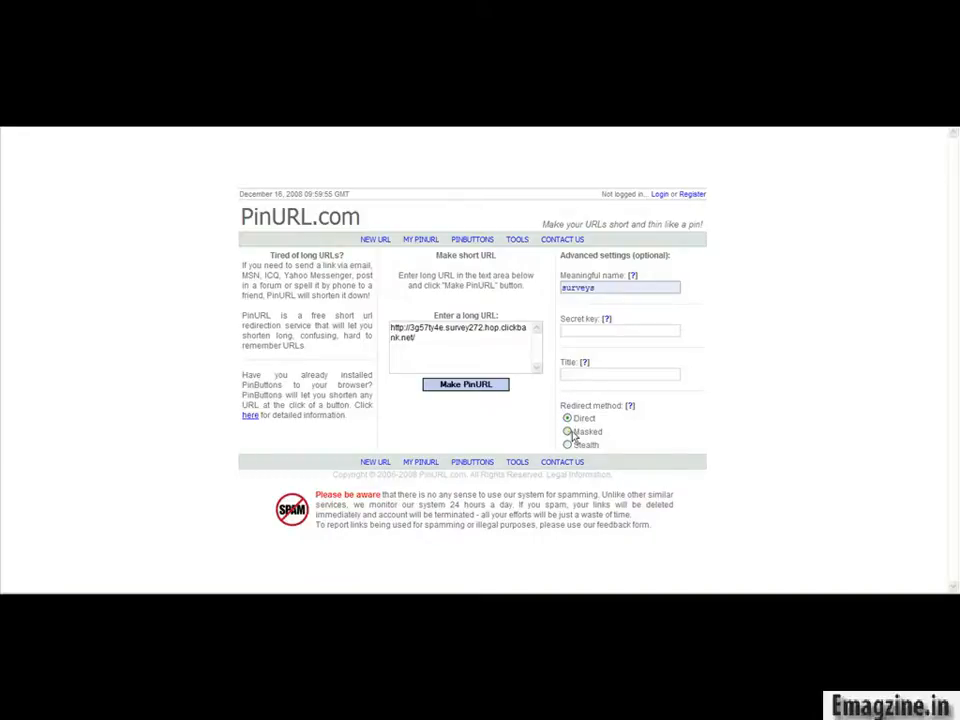
left_click(568, 418)
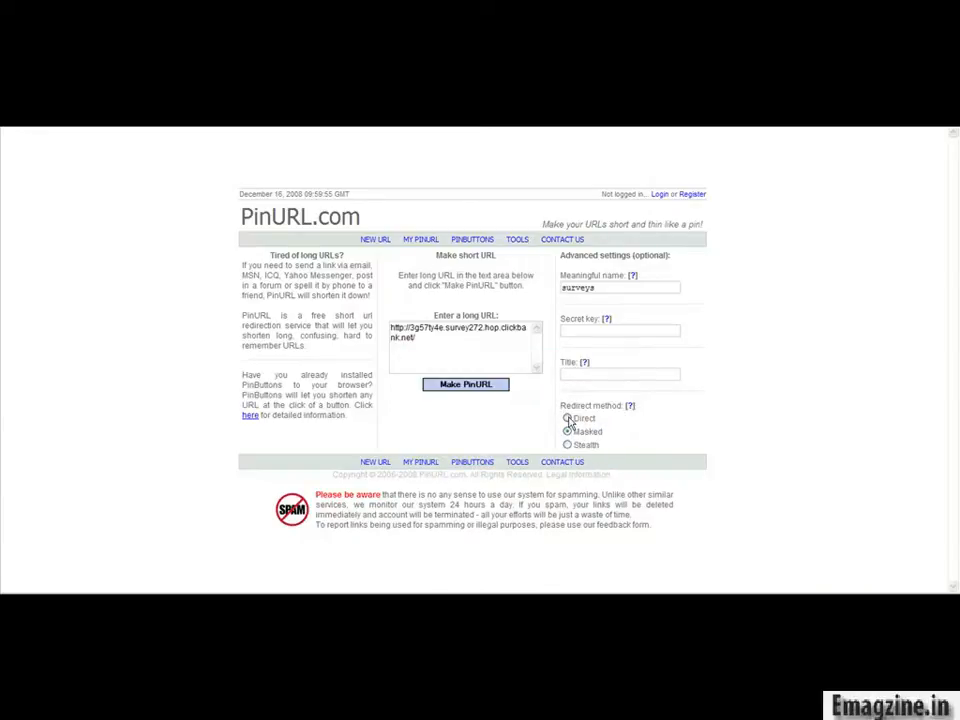
left_click(568, 432)
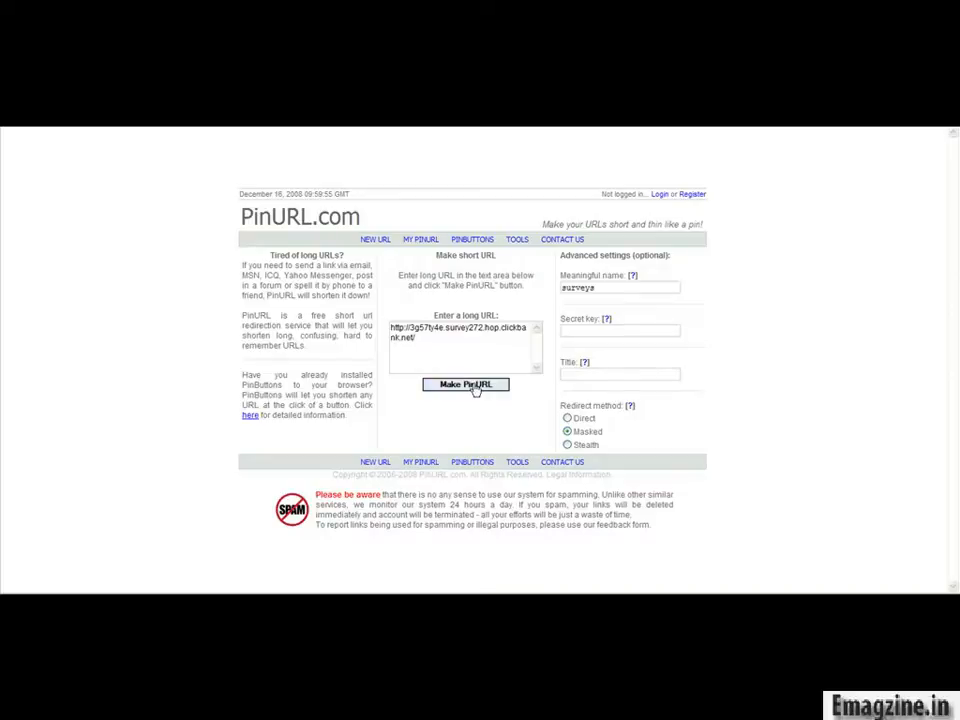
Submit the PinURL, allow clipboard access, and extend the taken name to 'surveysmoney'.
left_click(464, 384)
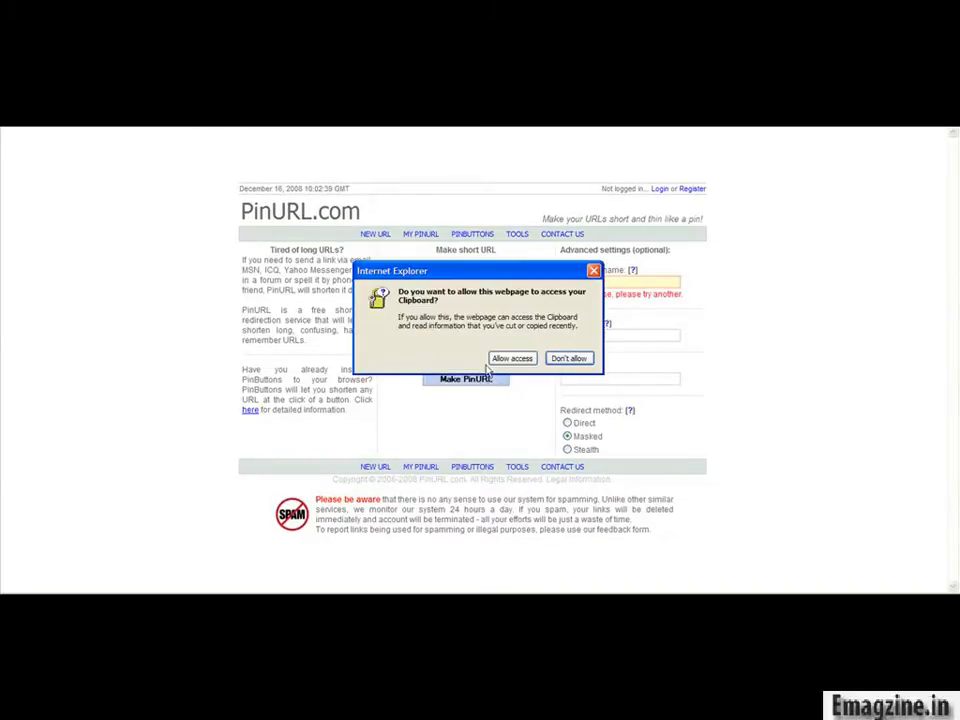
left_click(512, 358)
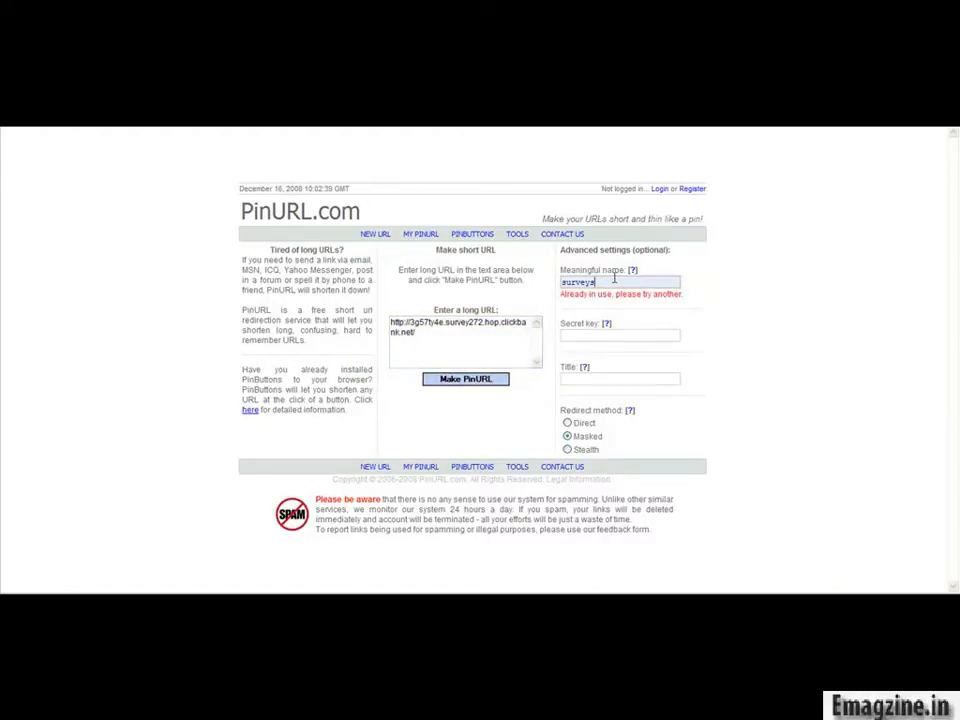
key("Backspace")
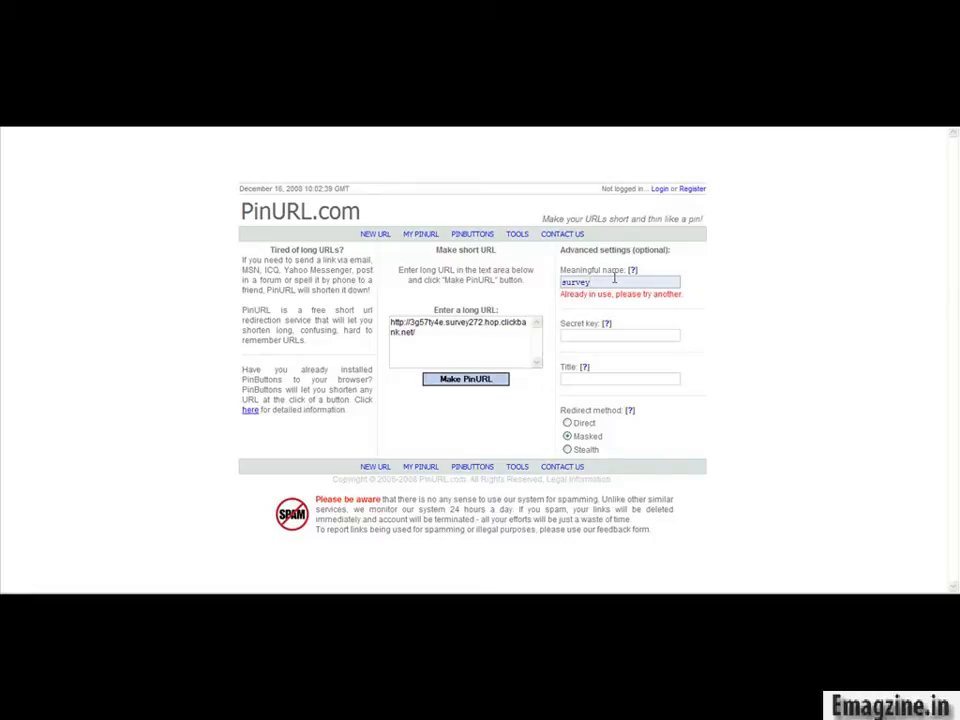
type("money")
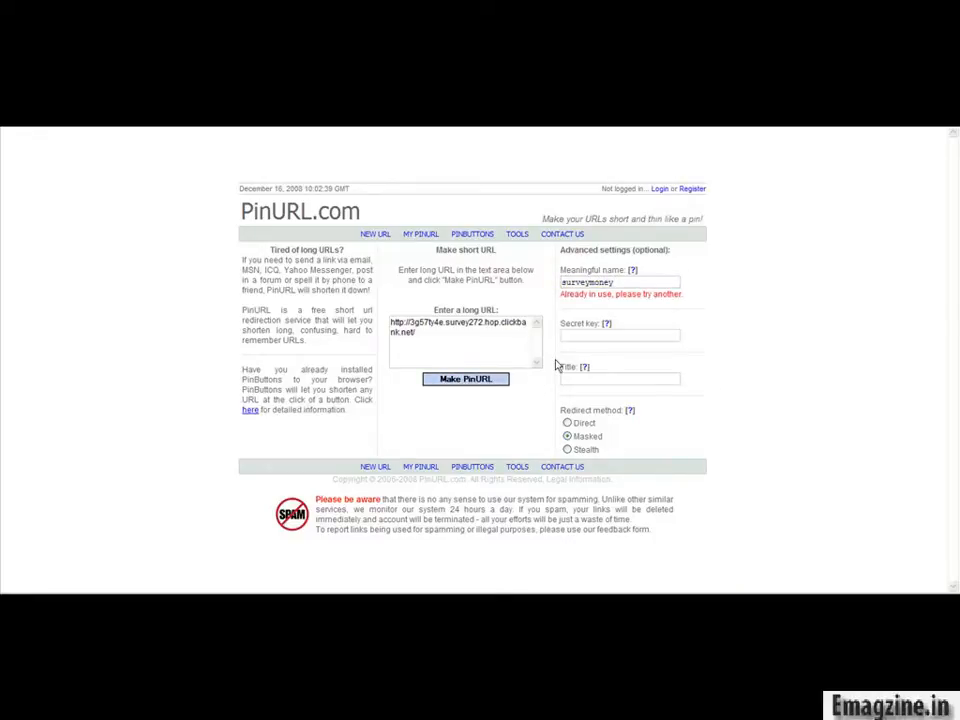
Create the short link with the new name and go to the account login form.
left_click(466, 378)
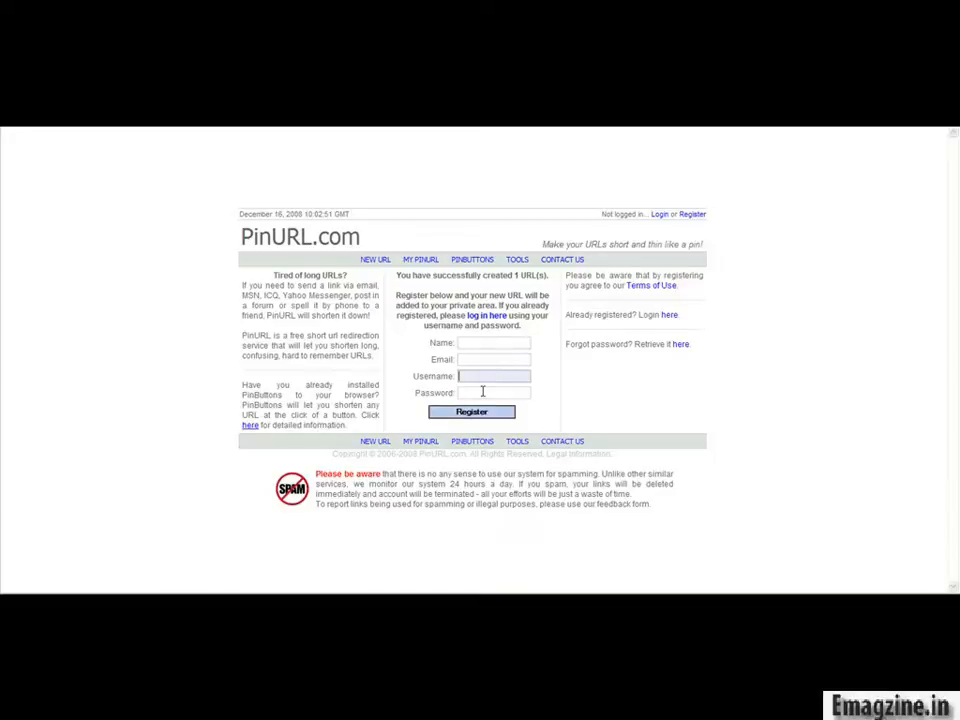
mouse_move(476, 390)
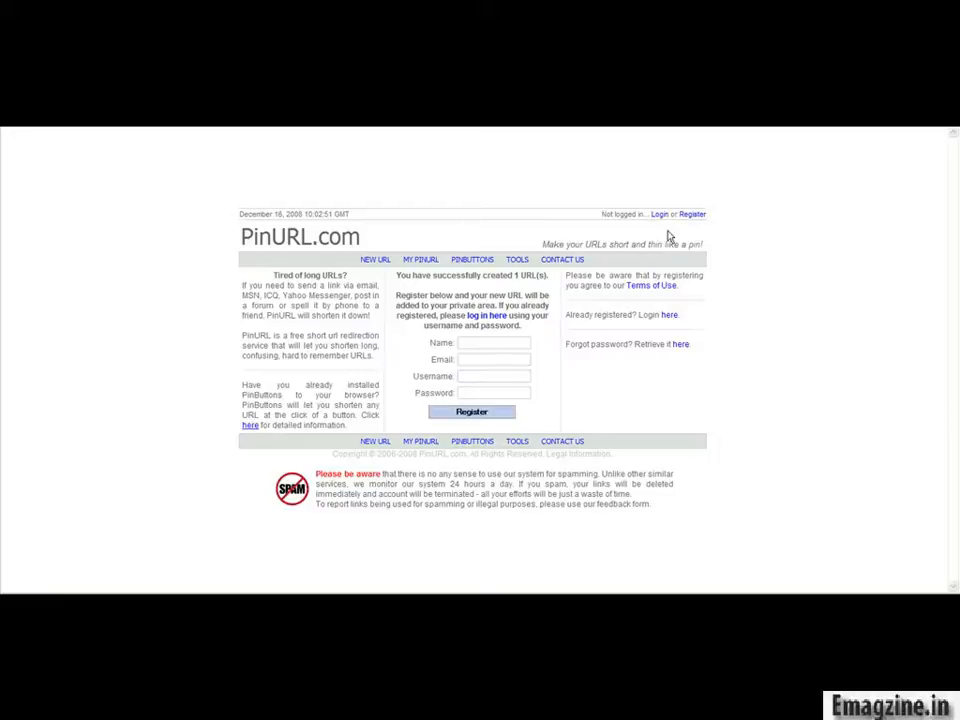
left_click(488, 316)
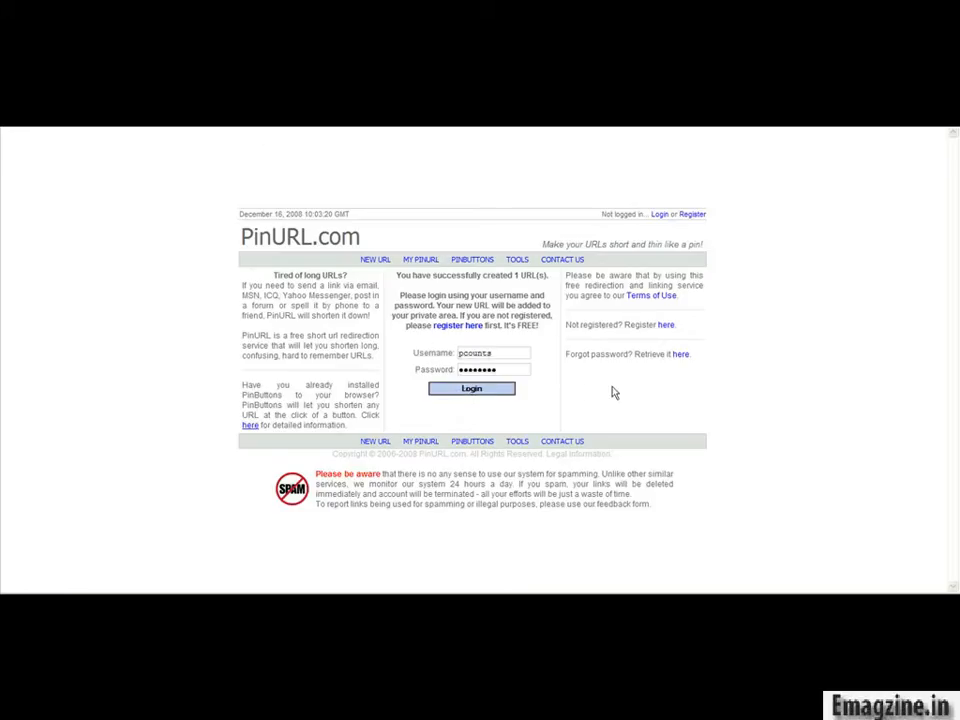
Log in and view the My PinURLs list with the new surveymoney link and its stats.
left_click(472, 388)
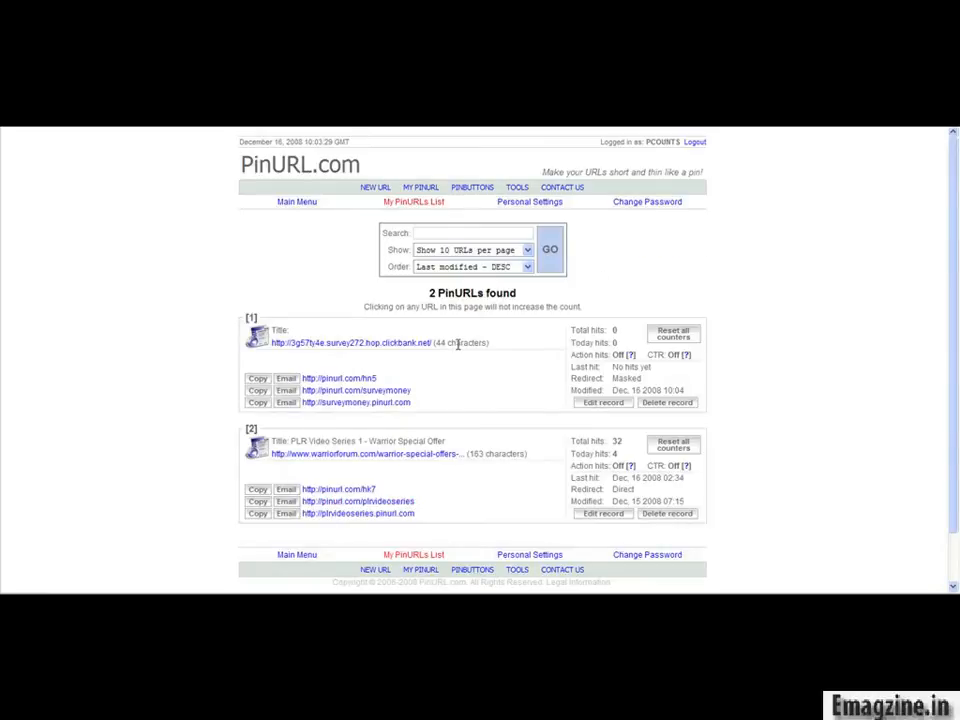
mouse_move(400, 300)
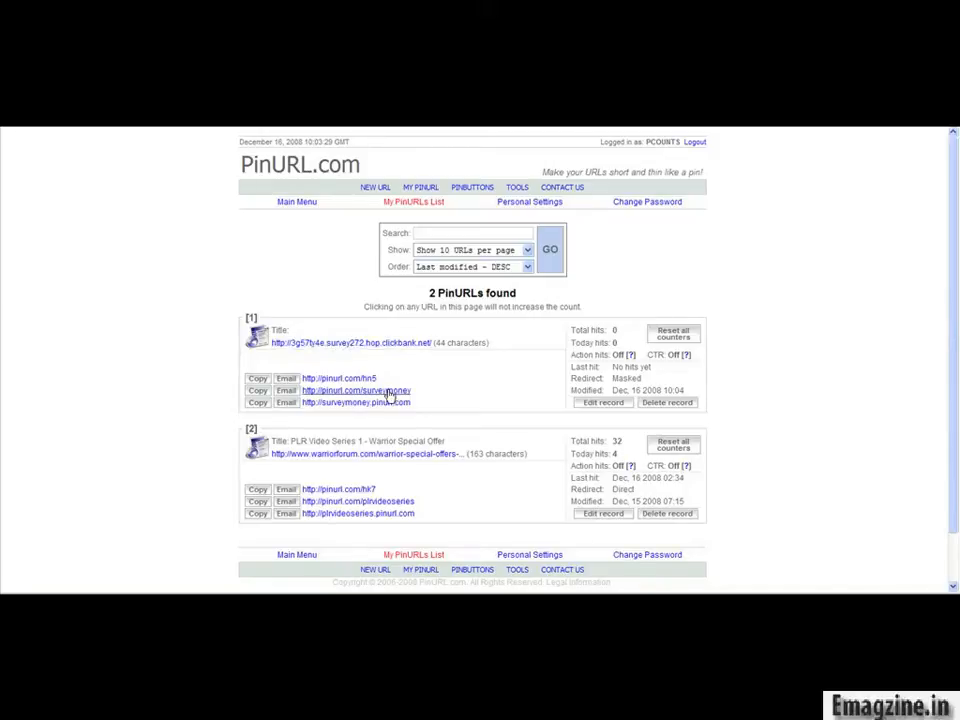
mouse_move(424, 388)
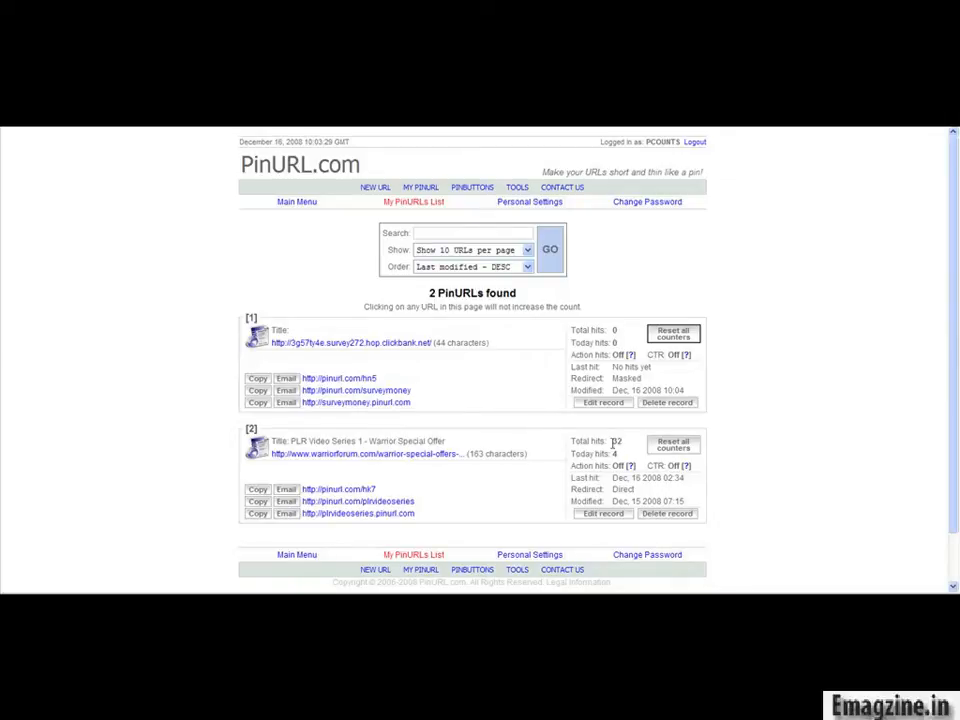
left_click(420, 452)
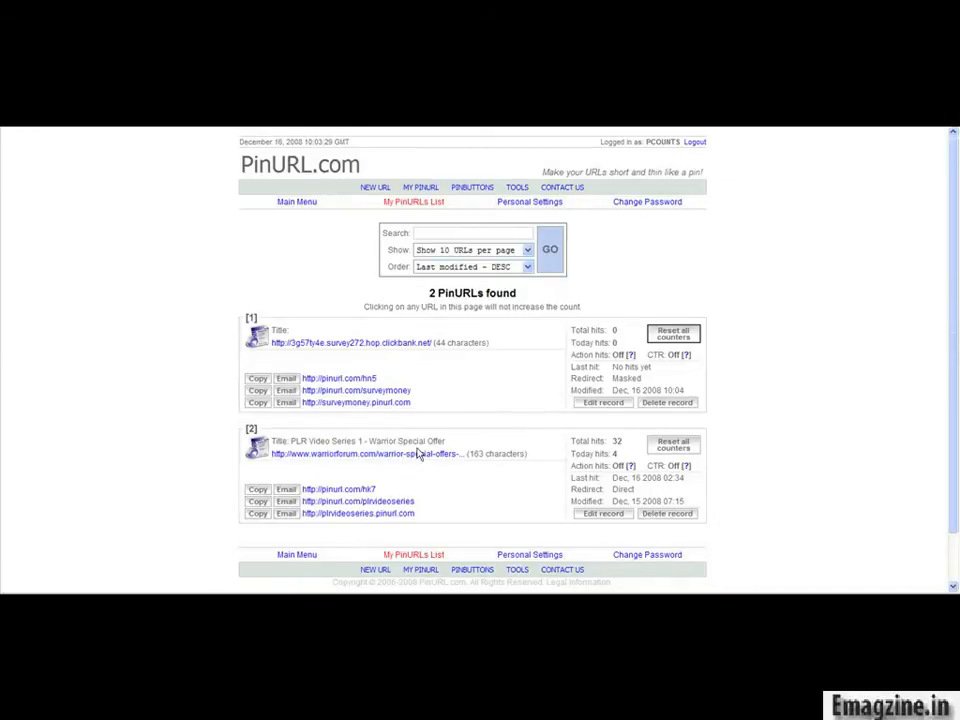
scroll("down", 3)
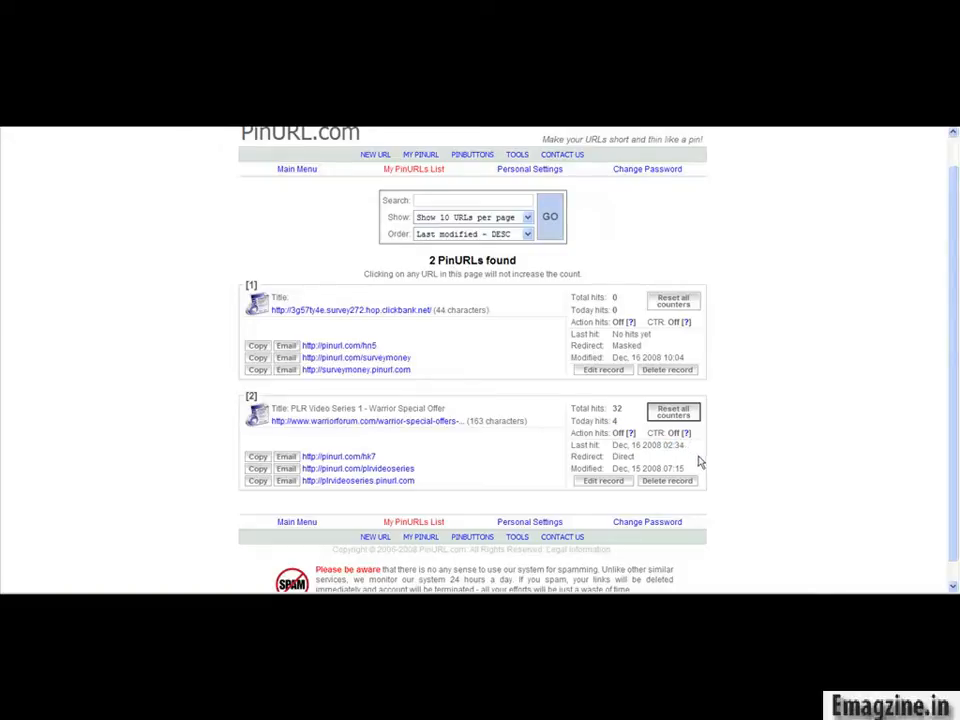
mouse_move(632, 448)
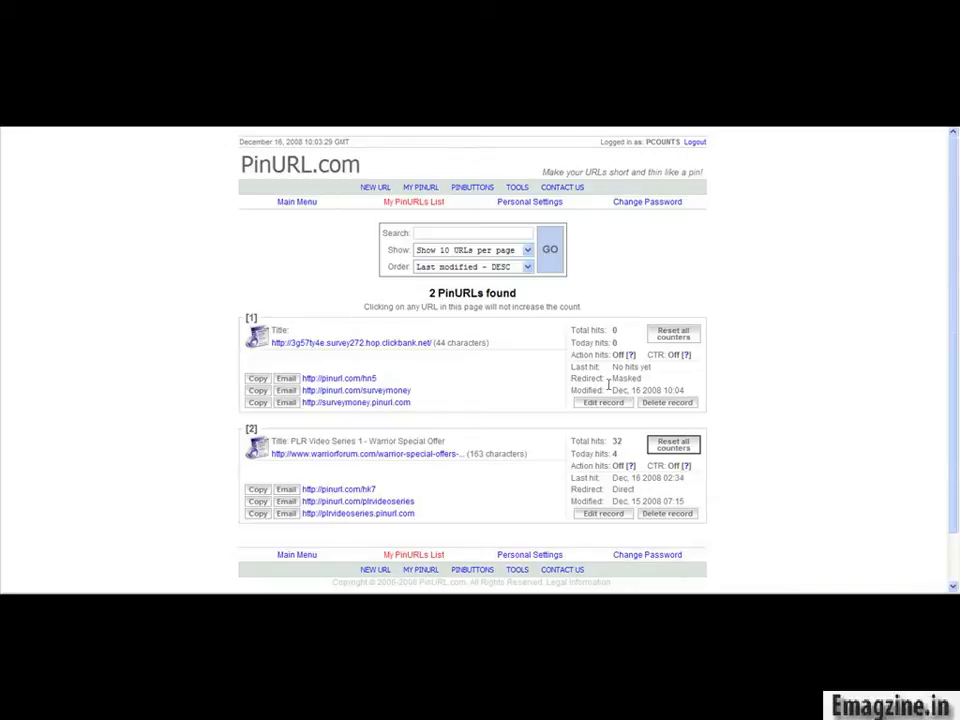
mouse_move(362, 356)
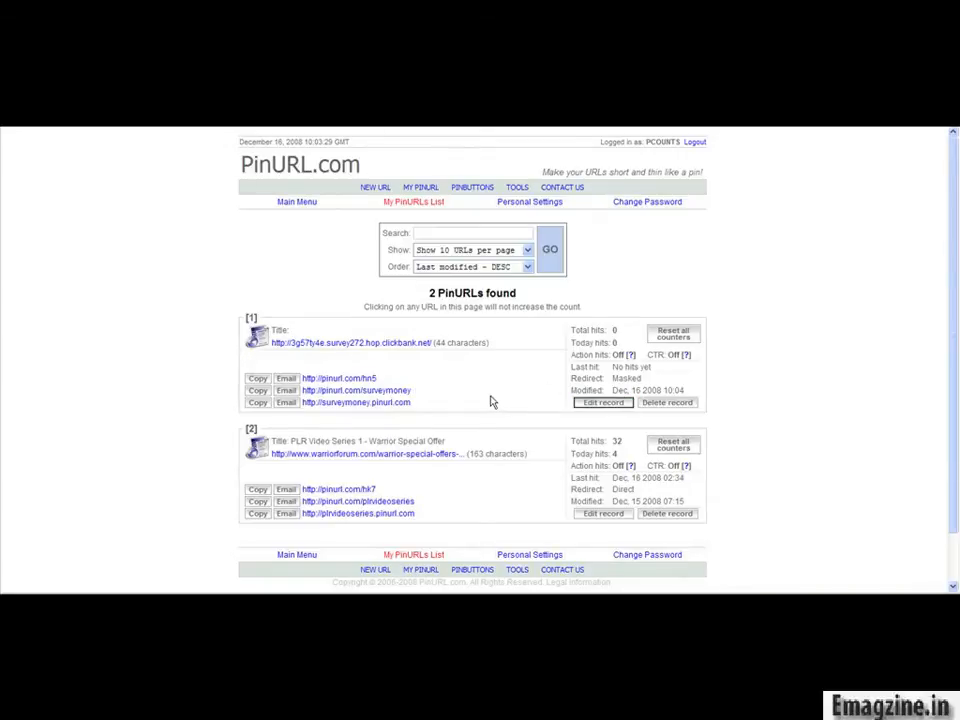
Edit the surveymoney PinURL, titling it 'Make Money Taking Surveys'.
left_click(604, 402)
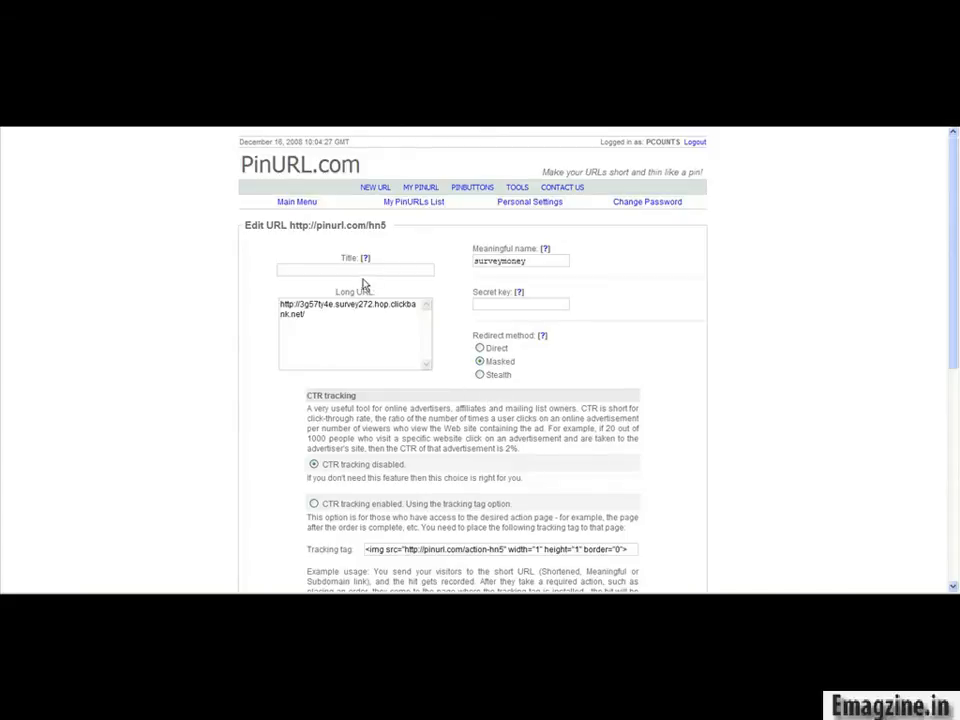
type("Make Money Taking Surveys")
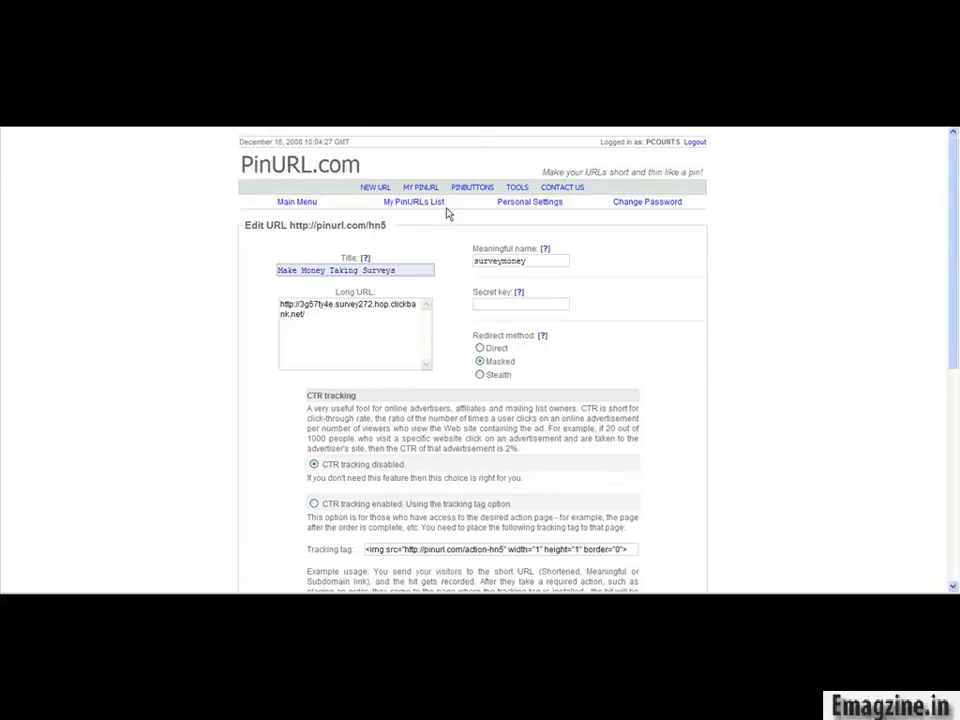
scroll("down", 3)
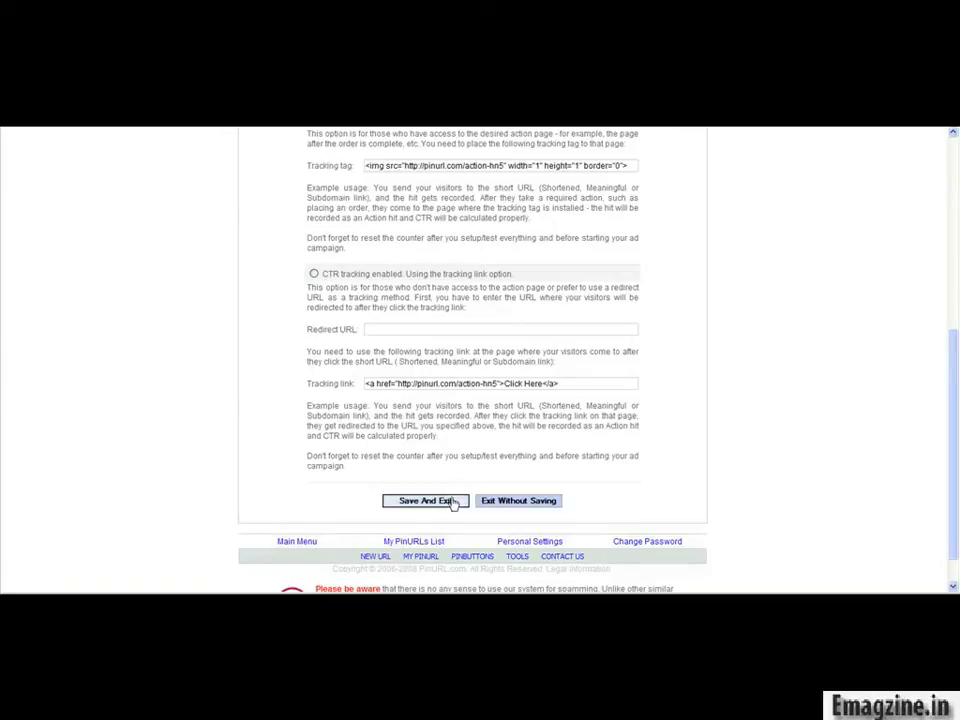
mouse_move(518, 456)
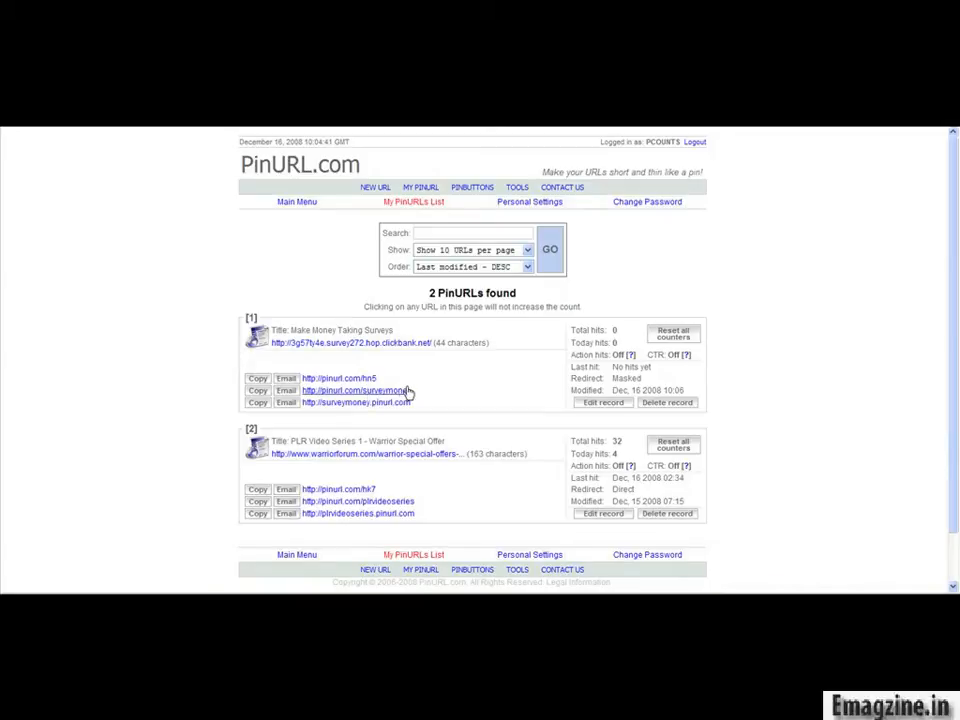
mouse_move(358, 400)
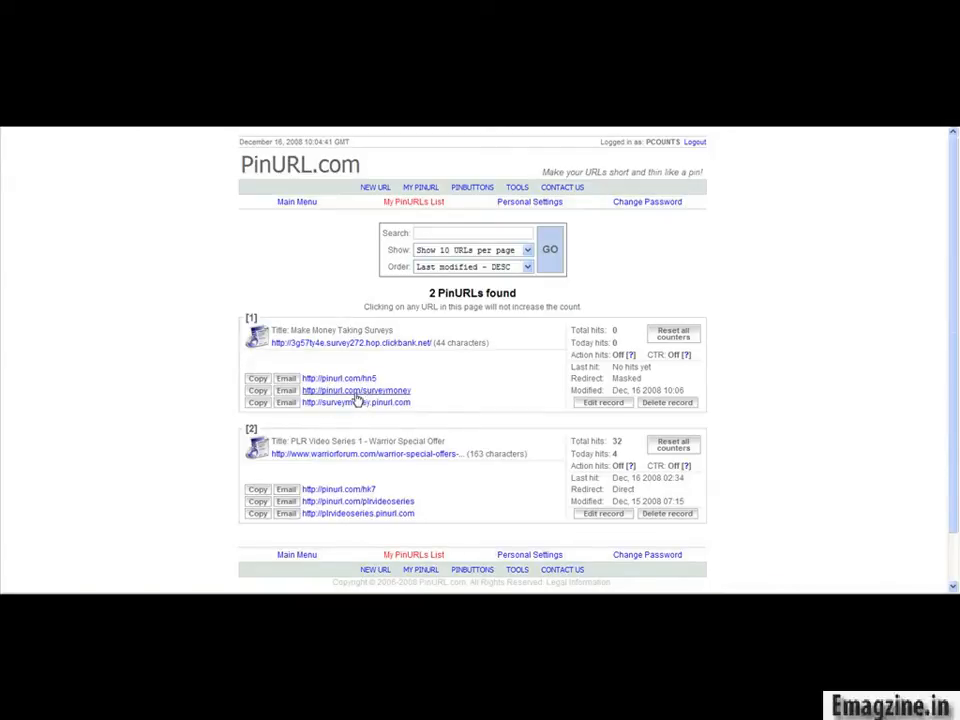
Copy the surveymoney.pinurl.com address of the saved link to the clipboard.
left_click(258, 390)
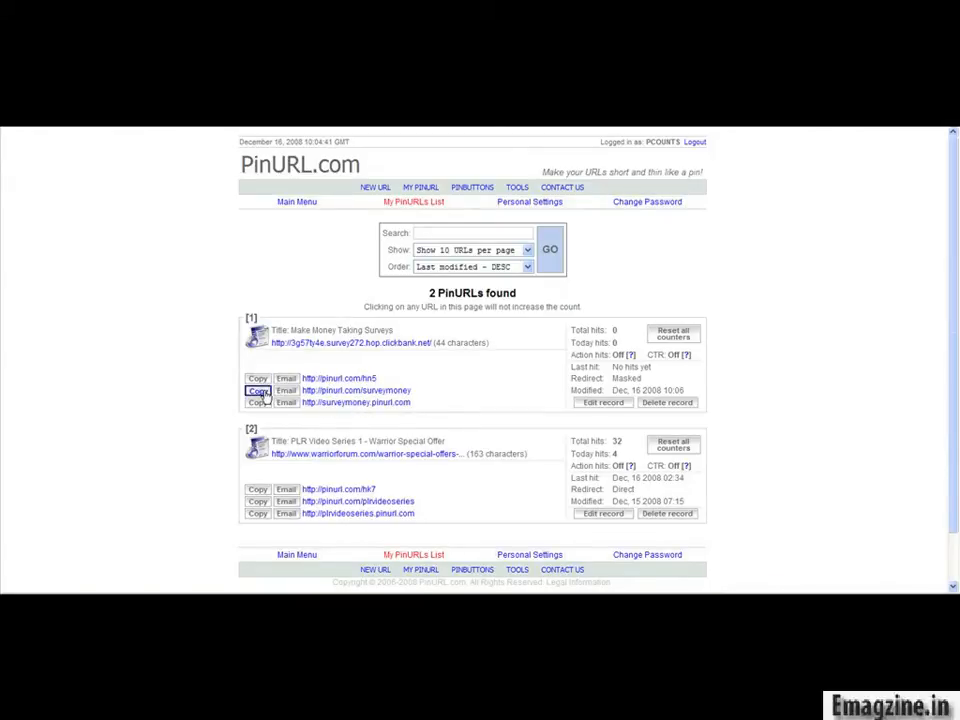
left_click(258, 390)
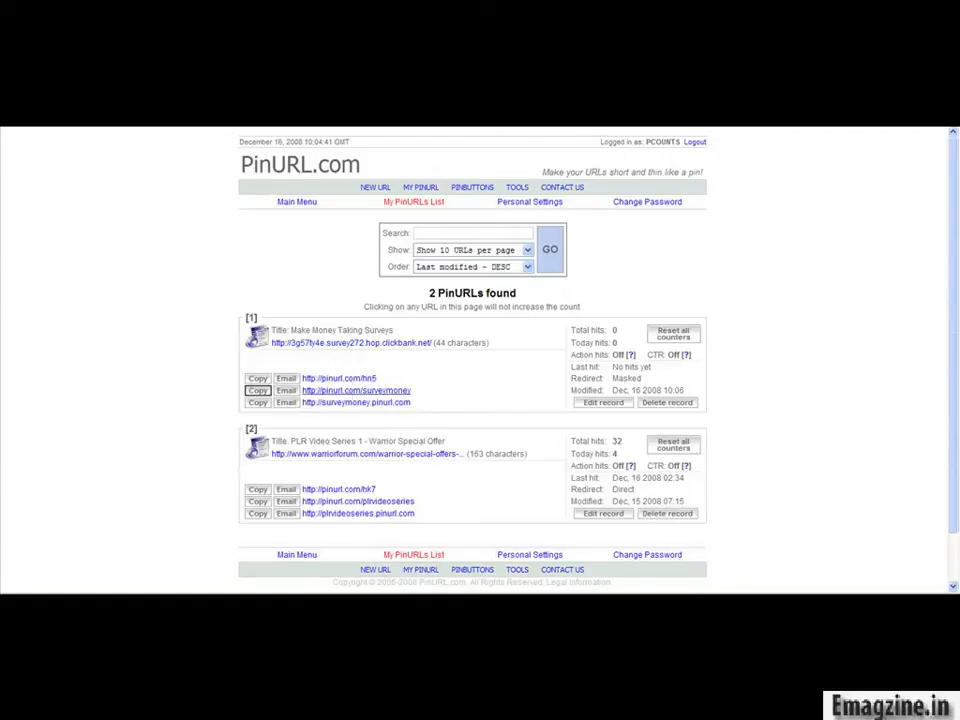
left_click(258, 390)
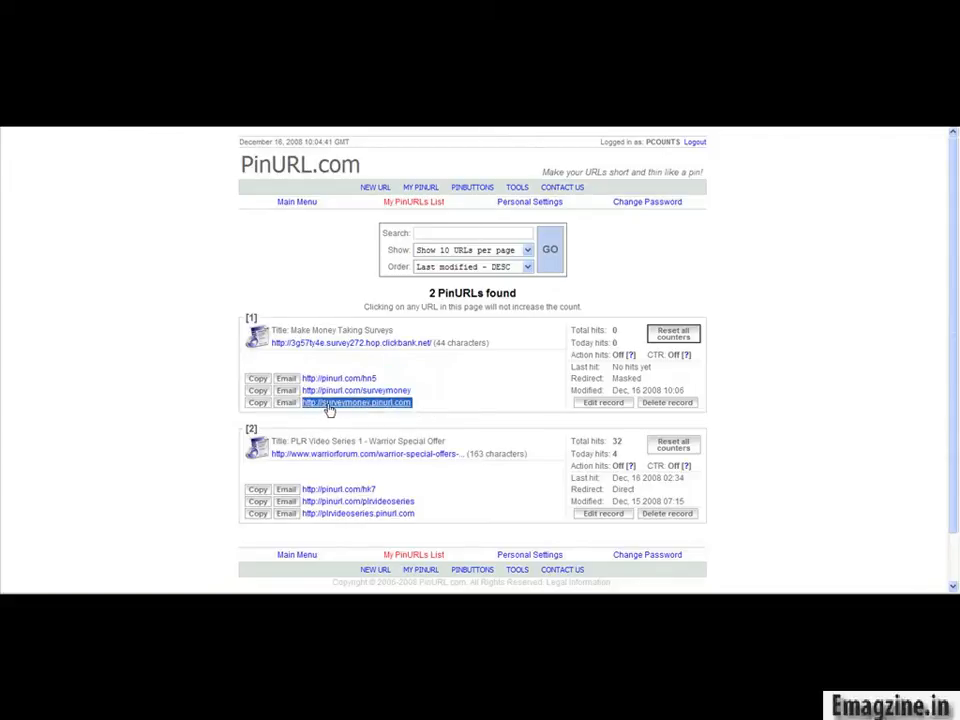
right_click(356, 402)
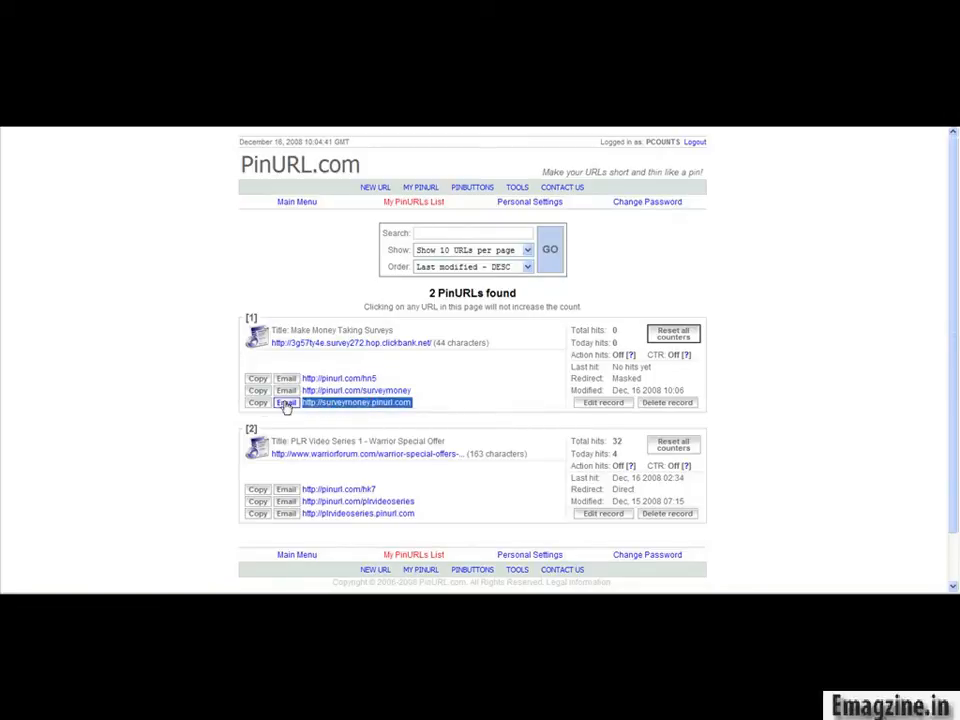
left_click(258, 402)
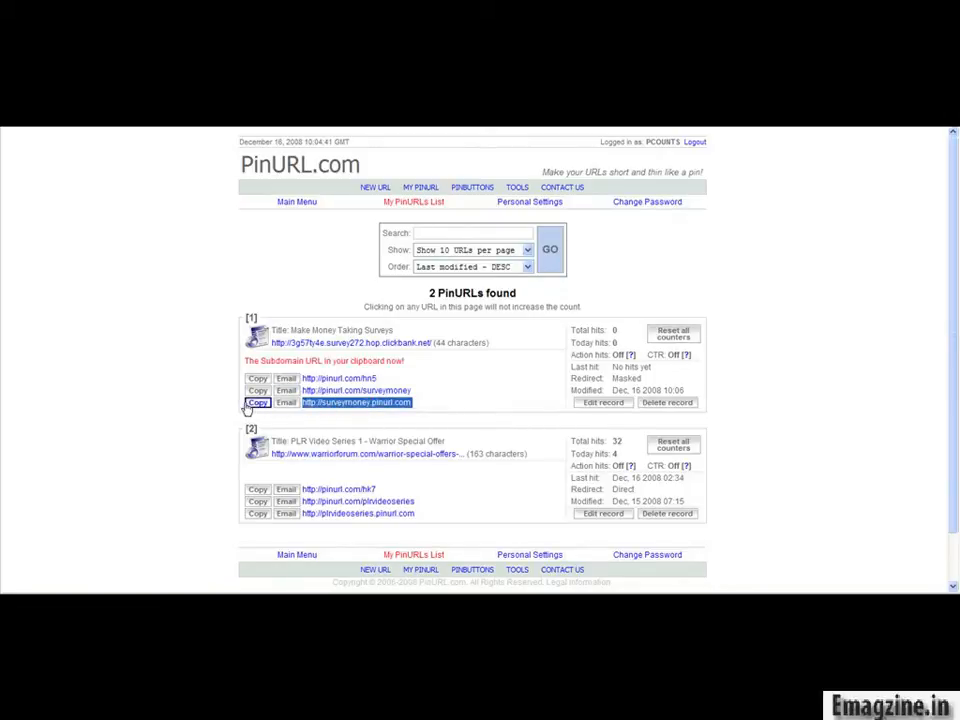
right_click(356, 402)
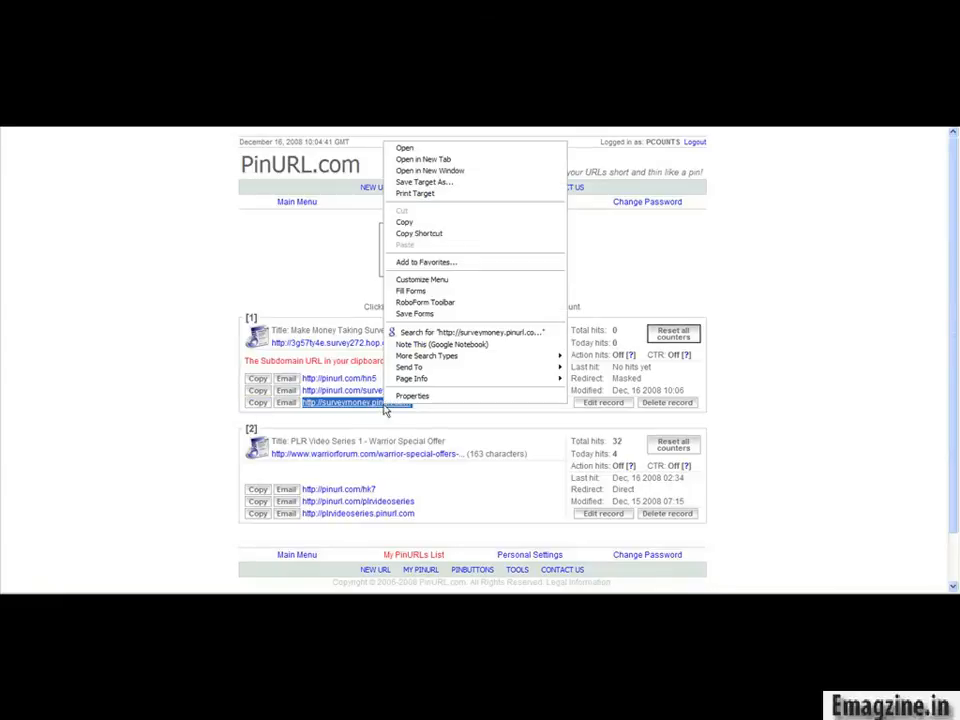
left_click(382, 154)
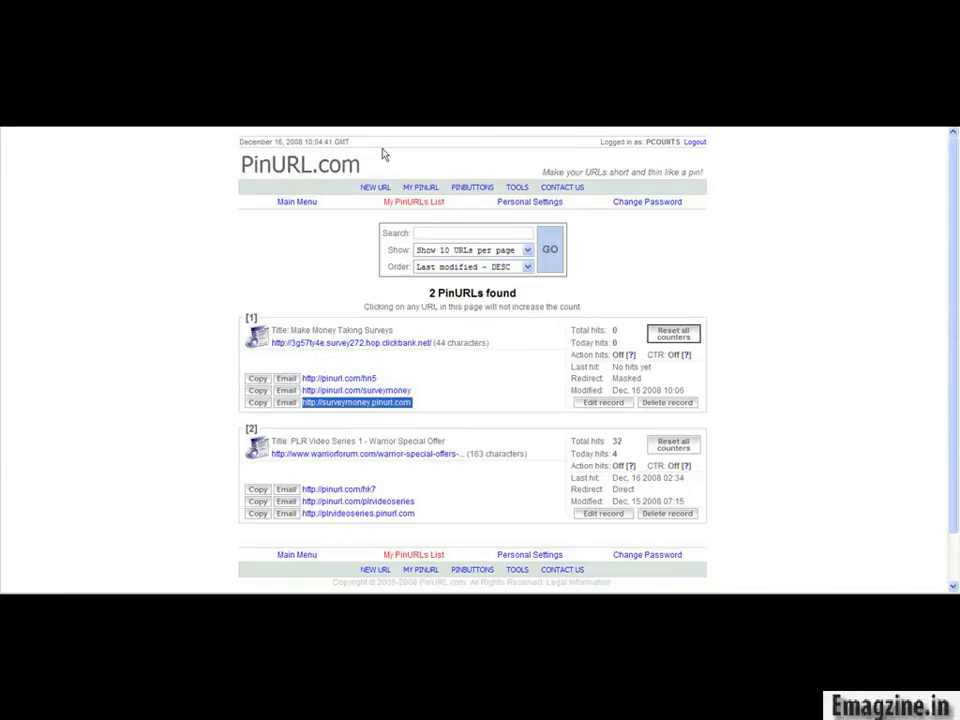
mouse_move(90, 142)
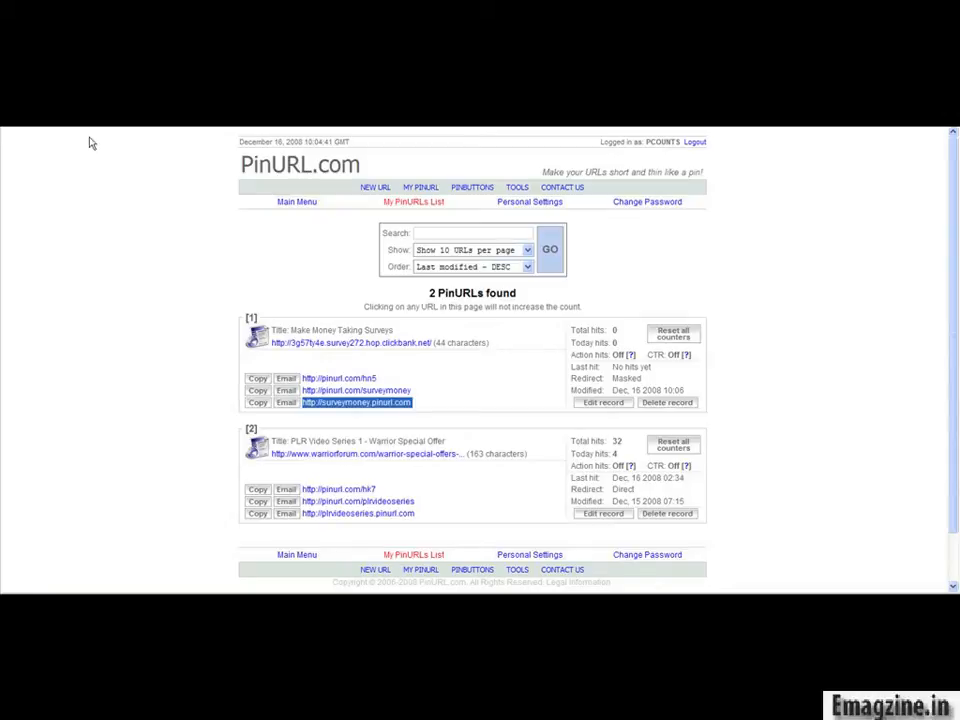
mouse_move(64, 142)
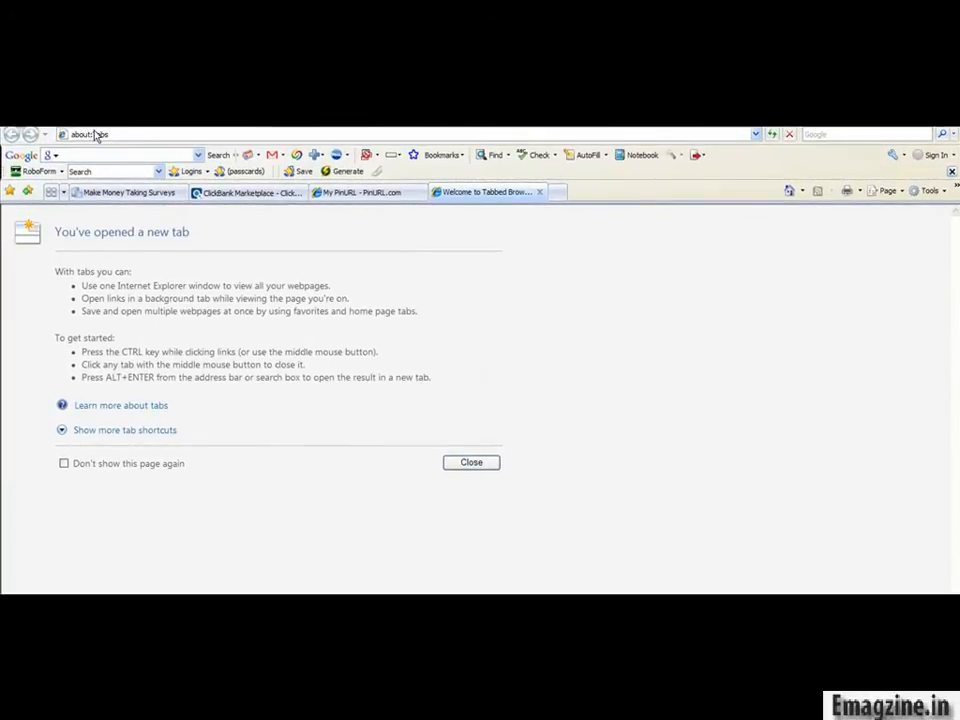
left_click(90, 132)
type("http://surveymoney.pinurl.com")
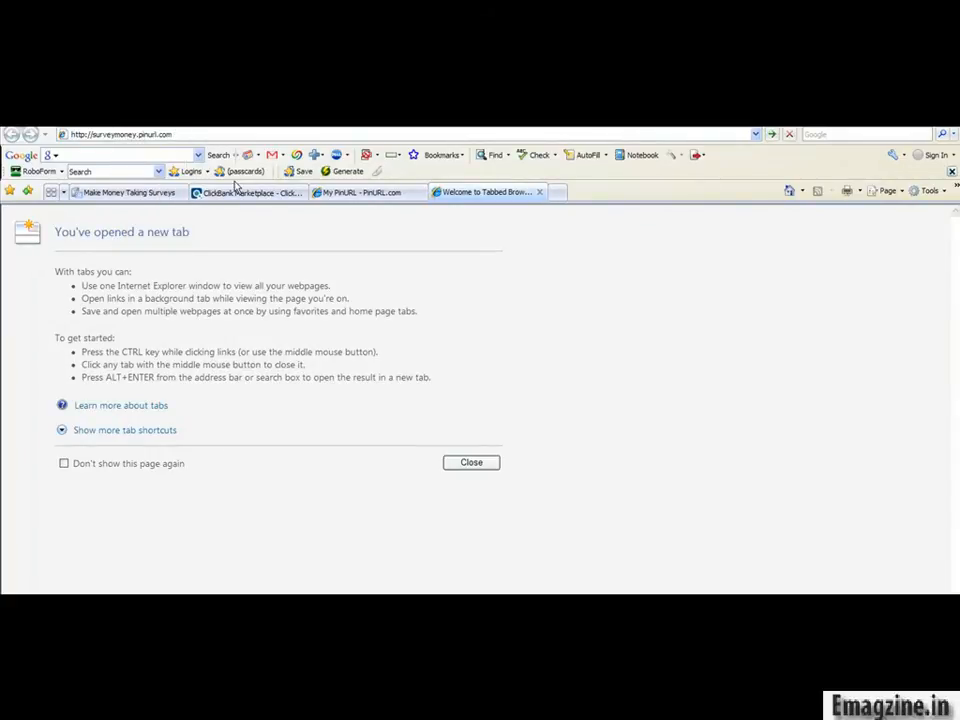
left_click(472, 462)
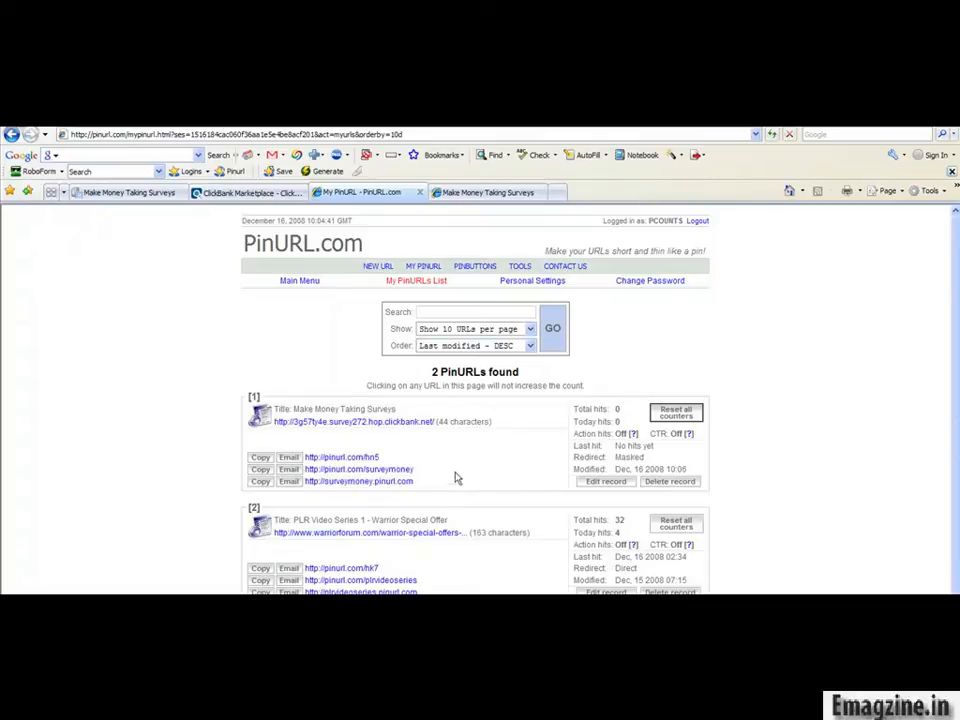
mouse_move(456, 462)
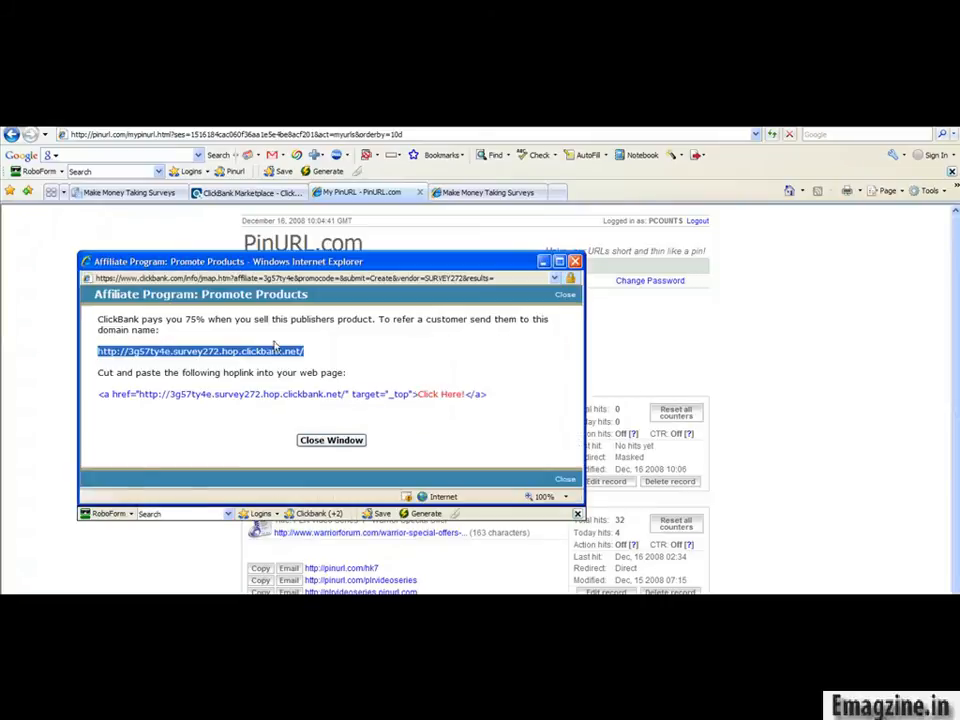
left_click(332, 440)
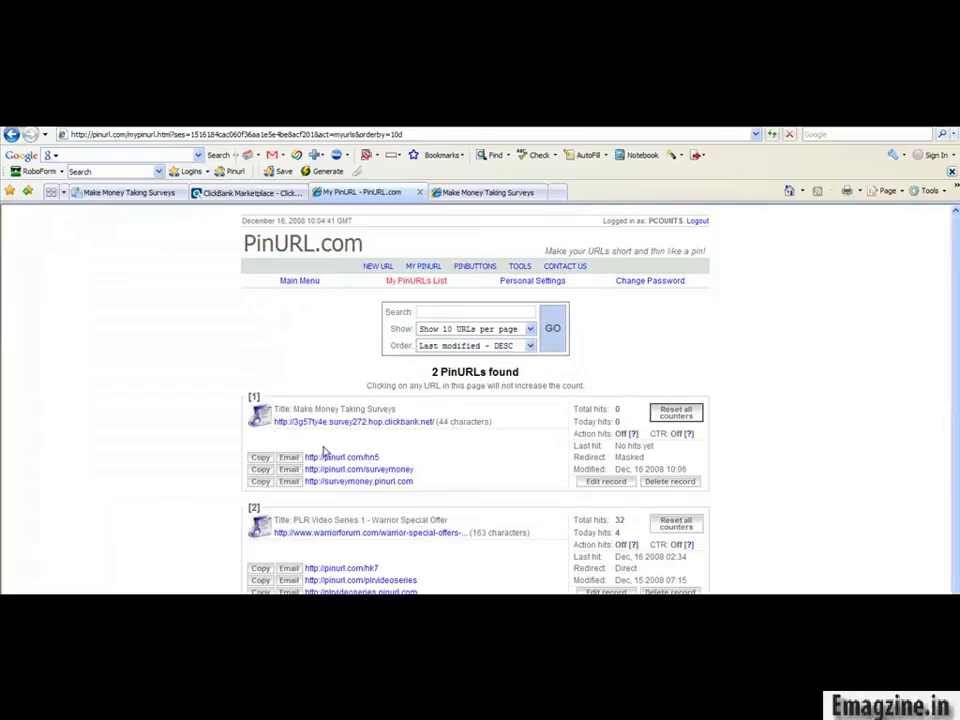
mouse_move(116, 328)
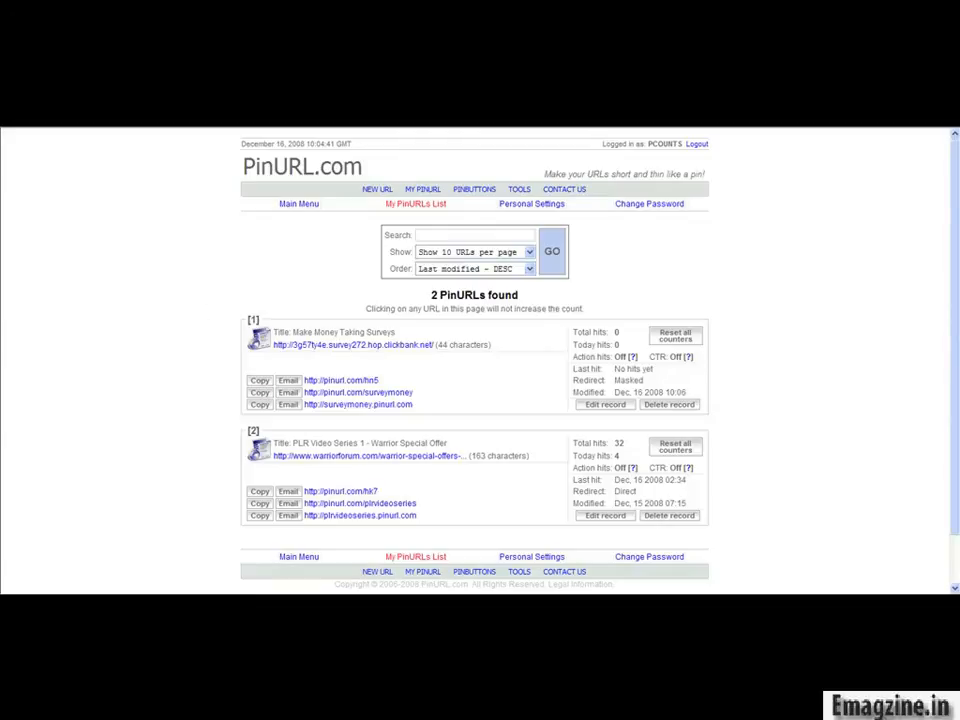
mouse_move(826, 192)
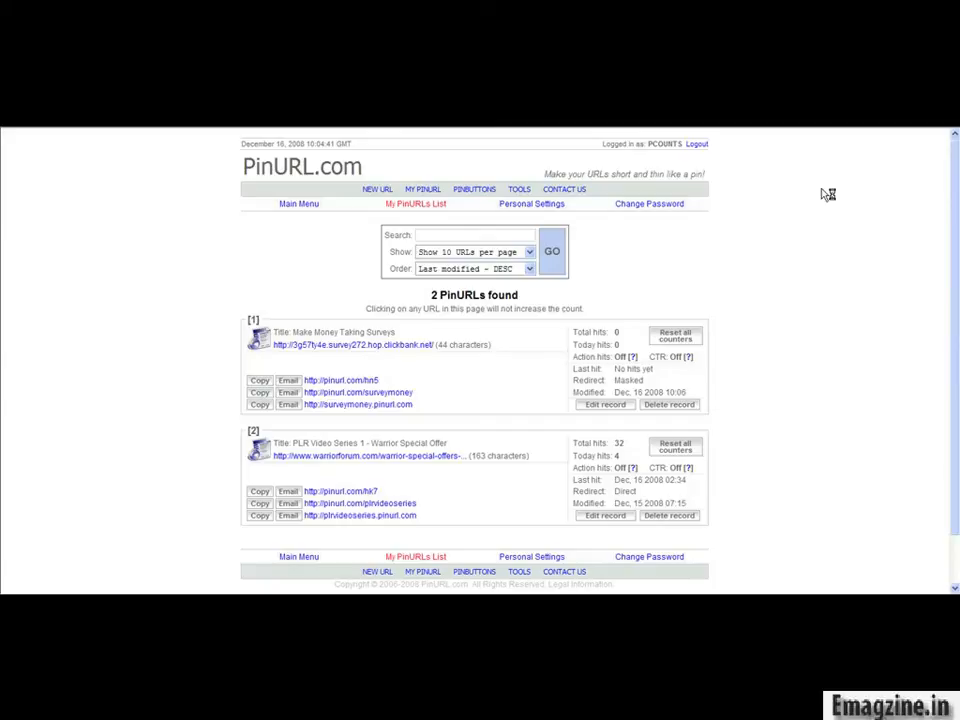